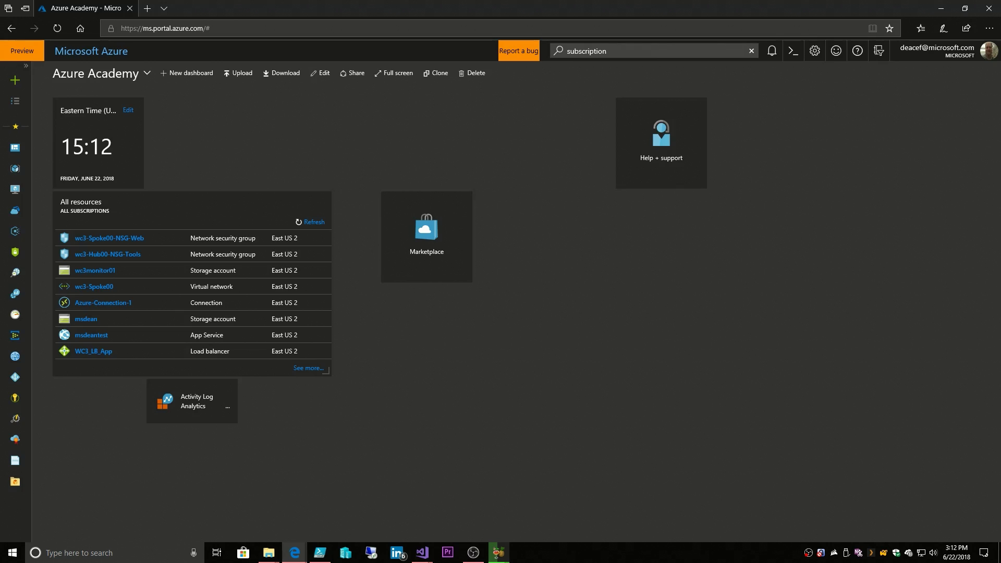
mouse_move(556, 141)
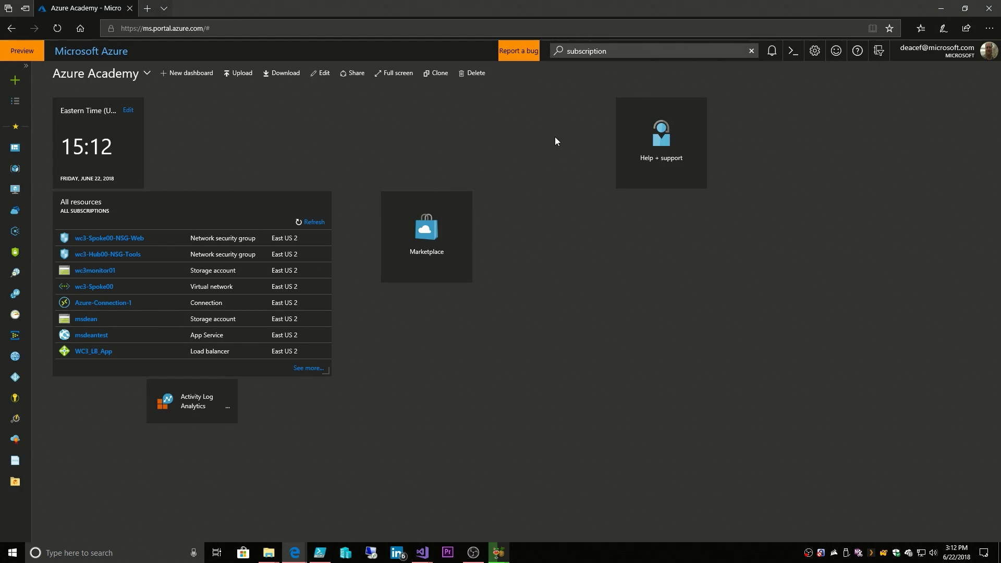
mouse_move(163, 106)
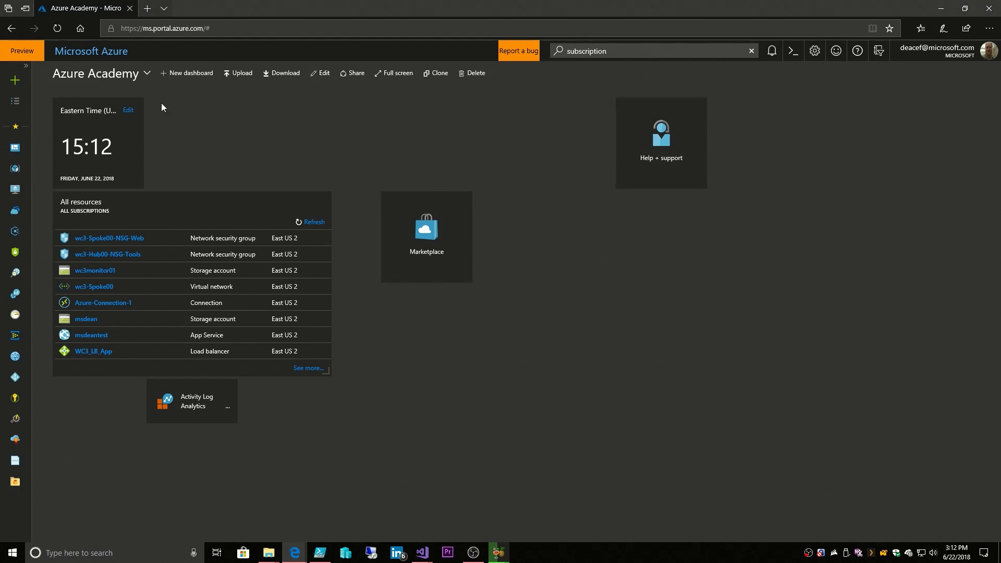
mouse_move(189, 148)
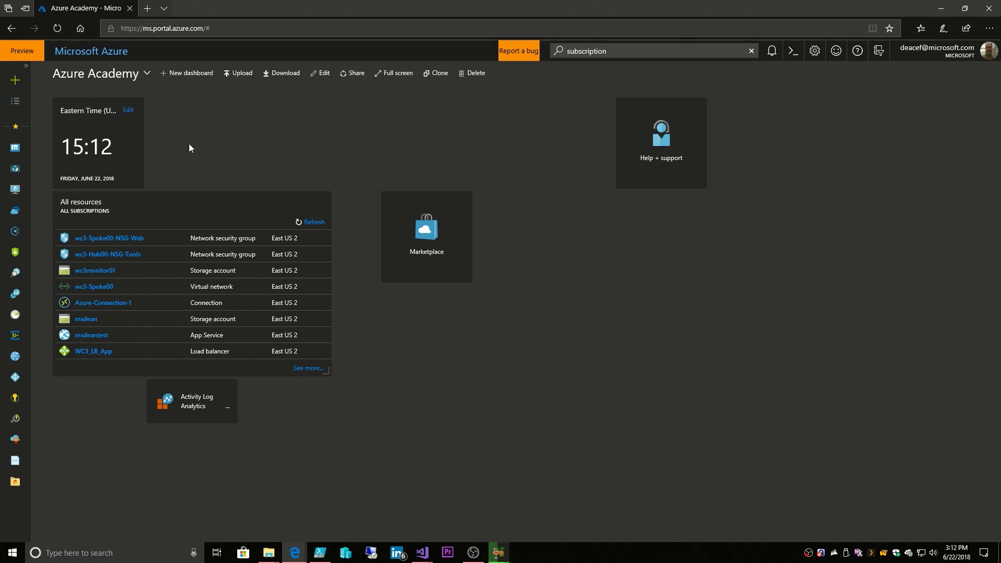
mouse_move(202, 134)
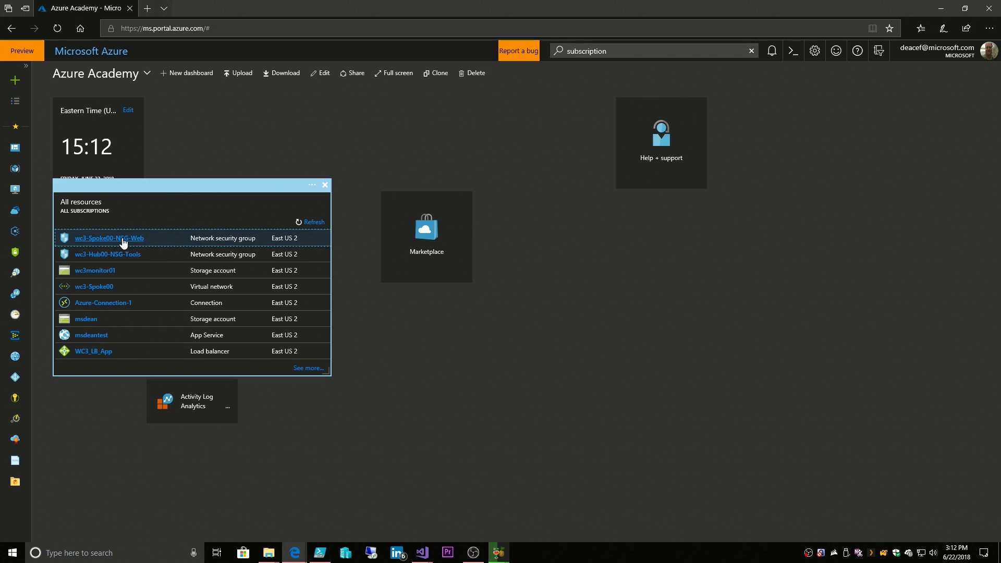
Step: Open the wc3-Spoke00-NSG-Web NSG, finish customizing the pinned dashboard tile, and check notifications
left_click(109, 238)
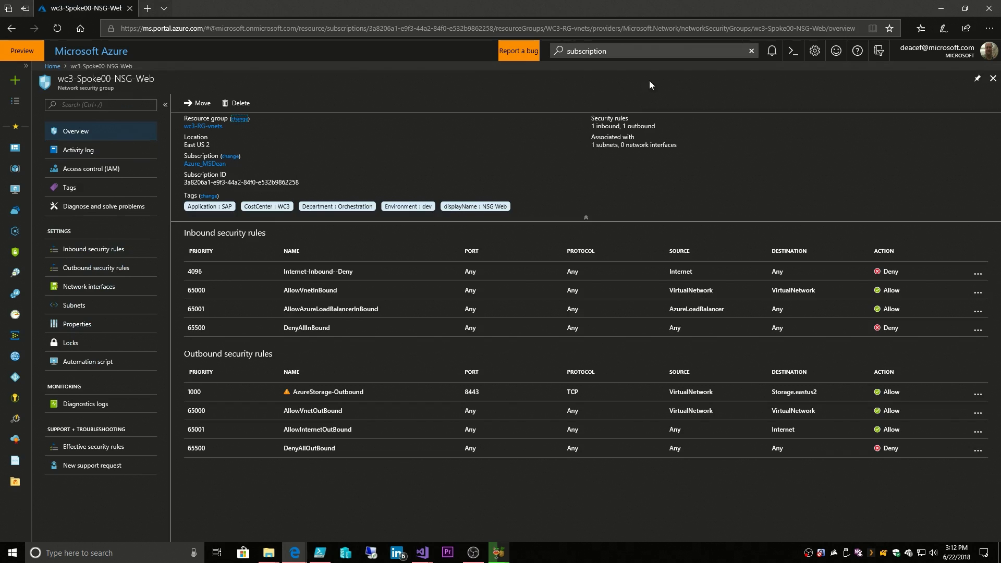
mouse_move(976, 78)
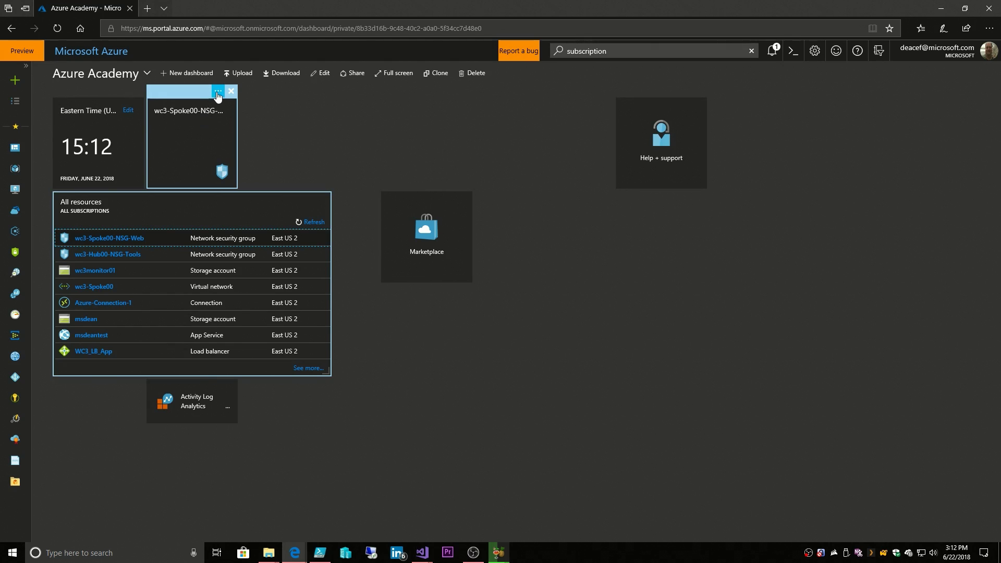
left_click(217, 92)
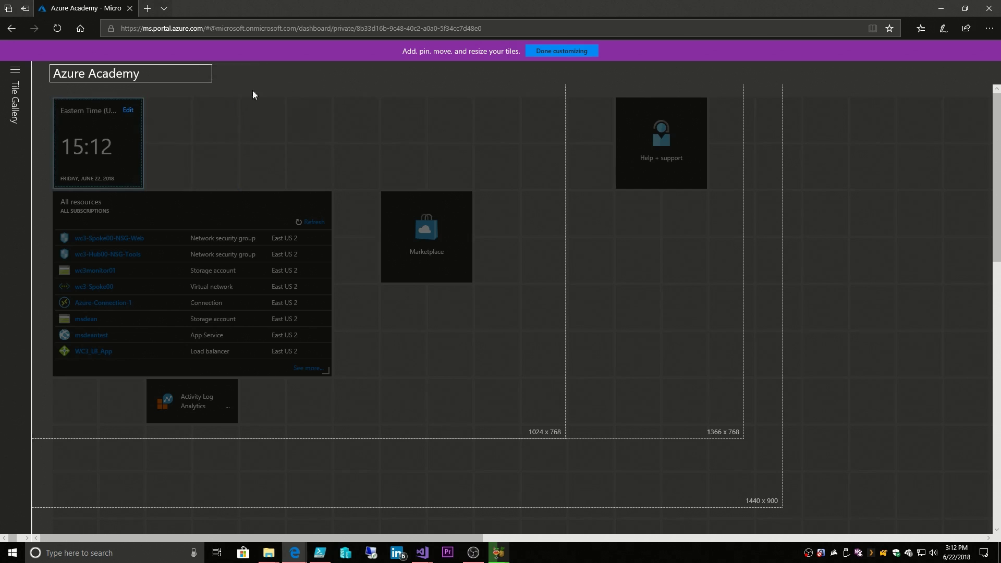
left_click(561, 50)
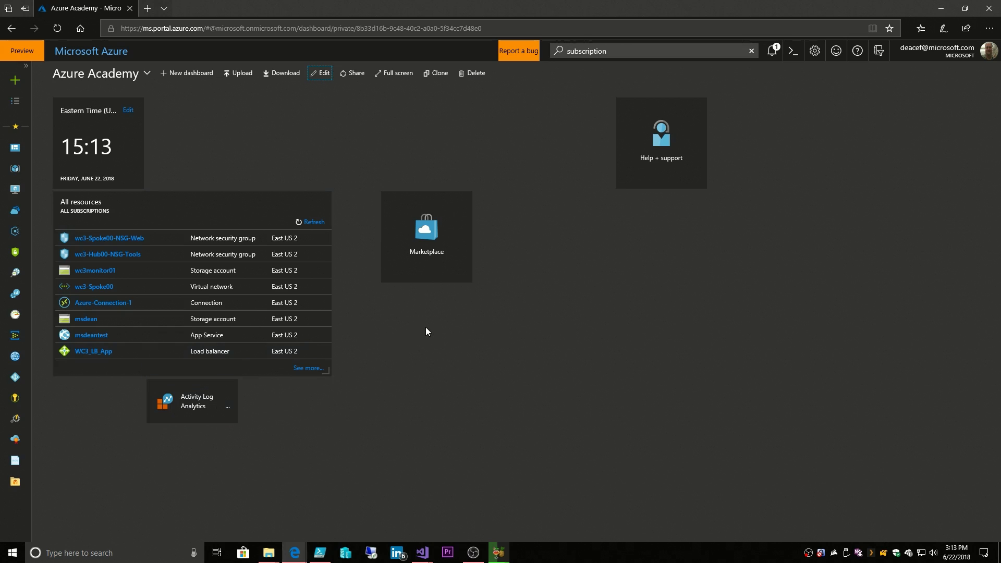
mouse_move(773, 51)
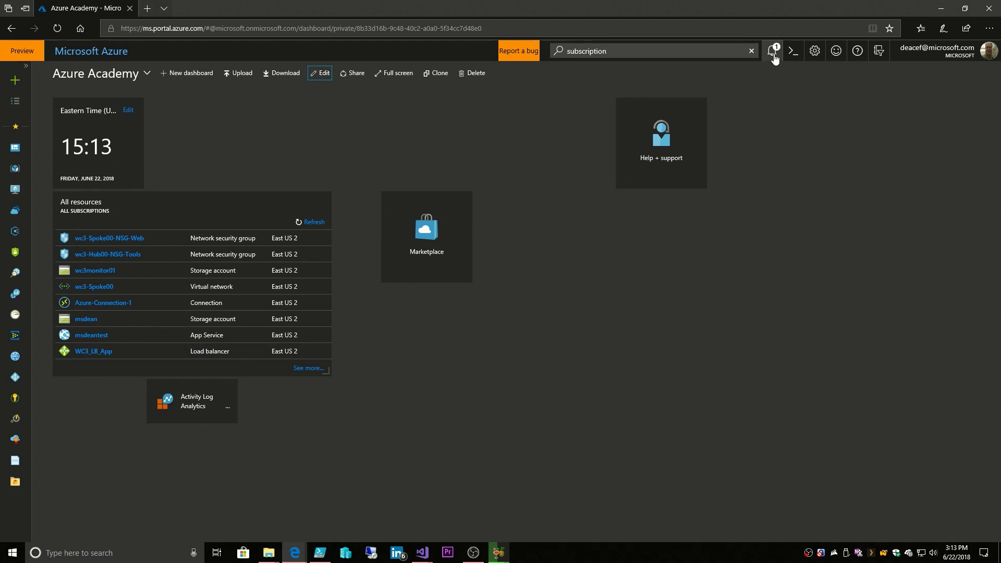
left_click(773, 50)
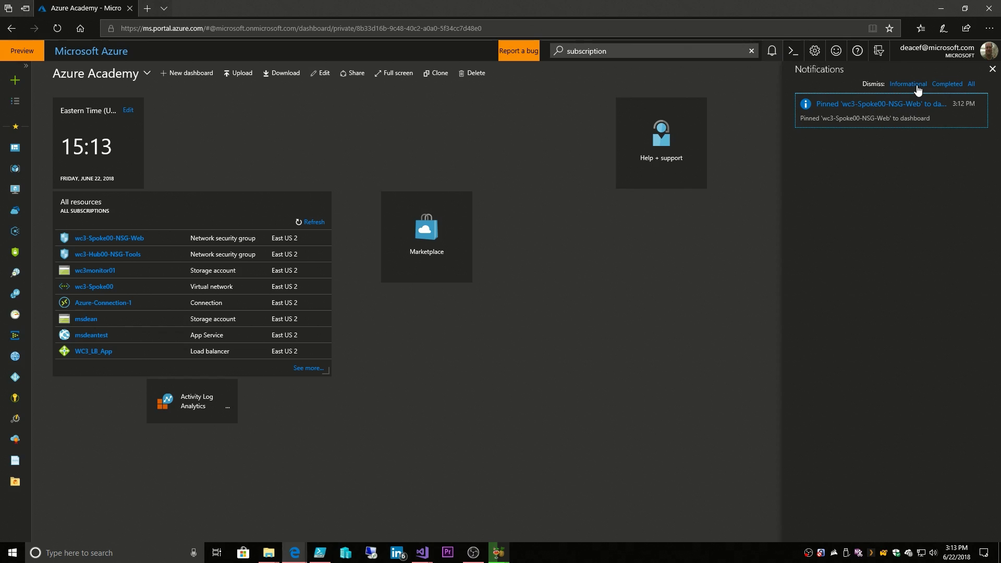
mouse_move(974, 88)
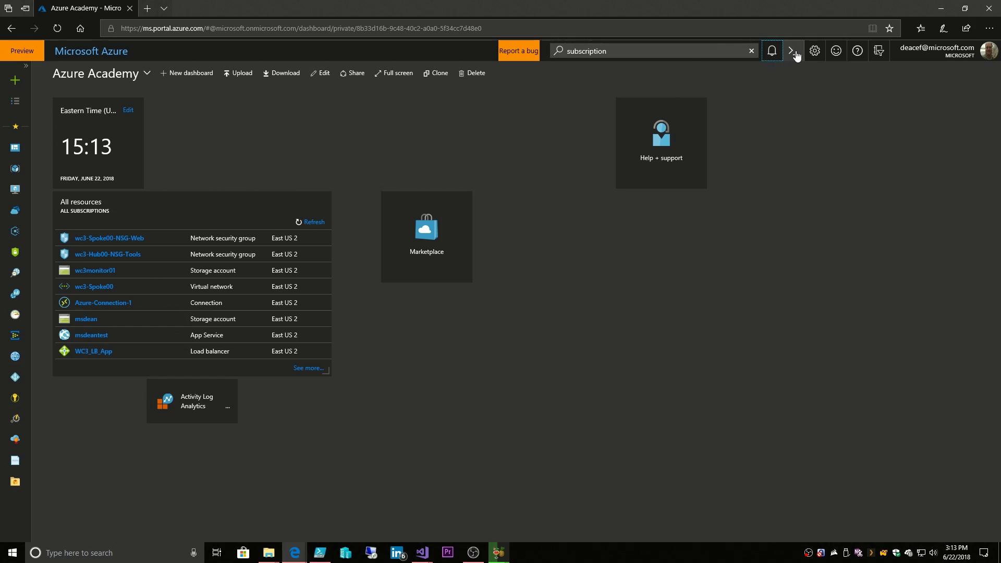
mouse_move(793, 52)
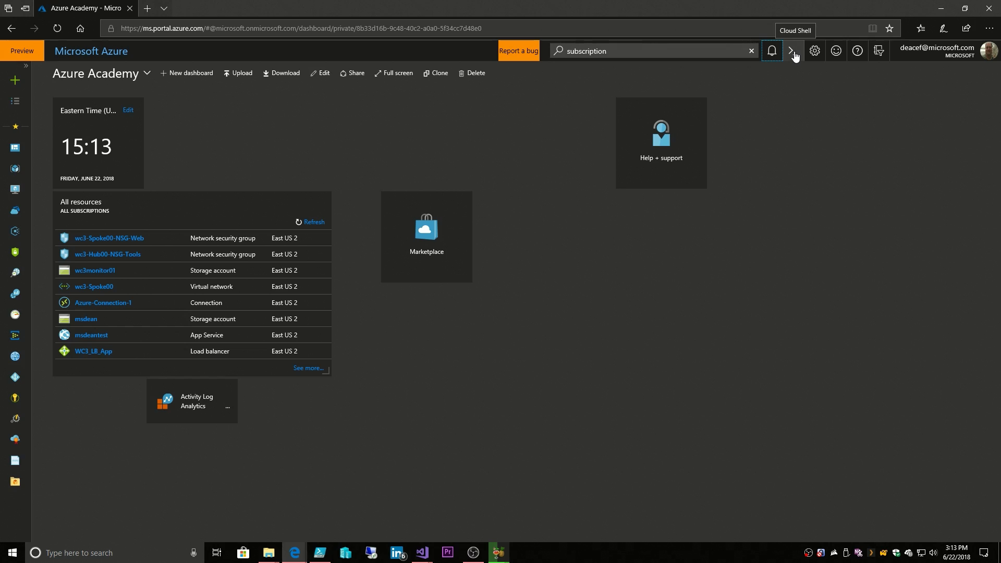
Step: Launch a Bash Cloud Shell, maximize it, and focus the terminal
left_click(793, 51)
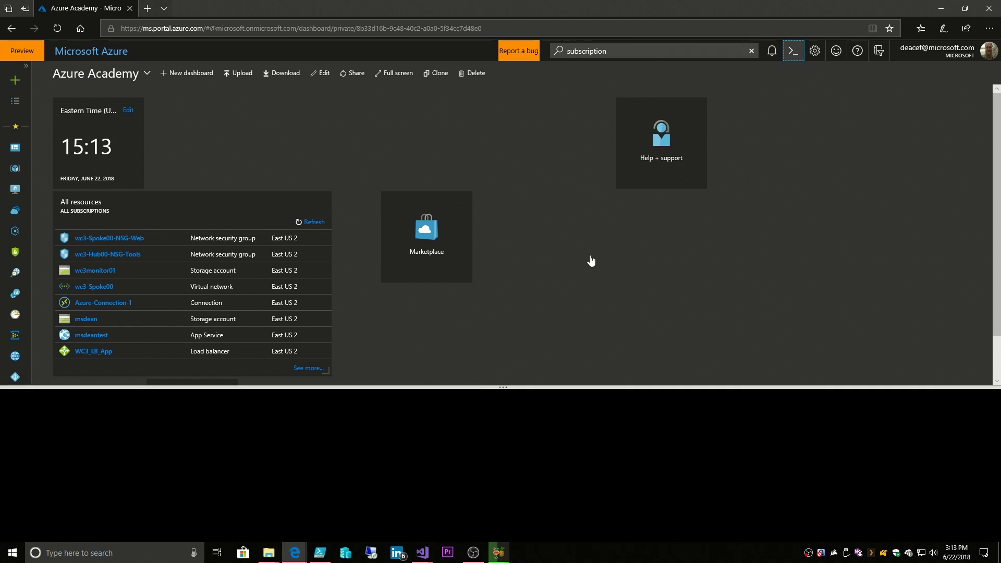
mouse_move(428, 394)
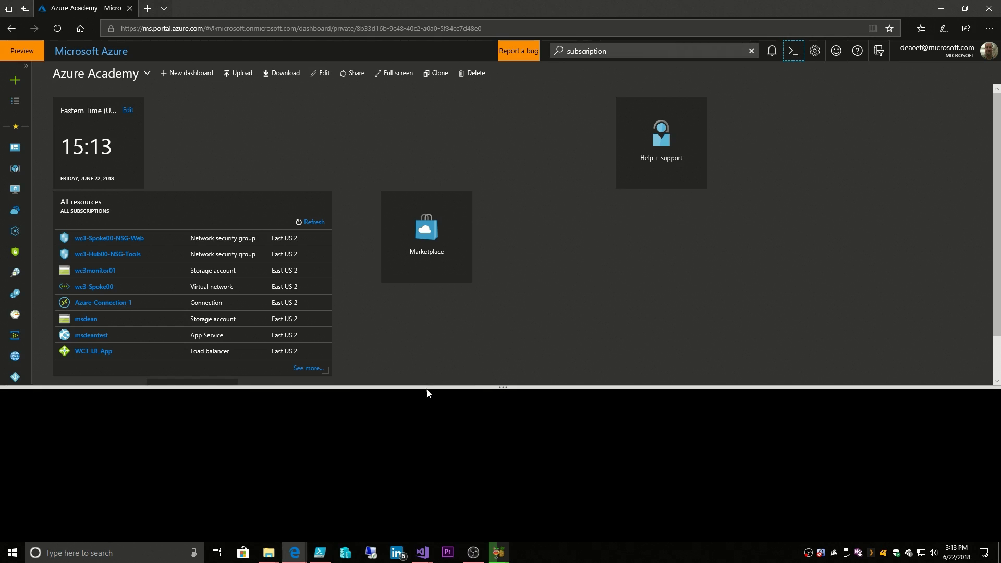
left_click(793, 51)
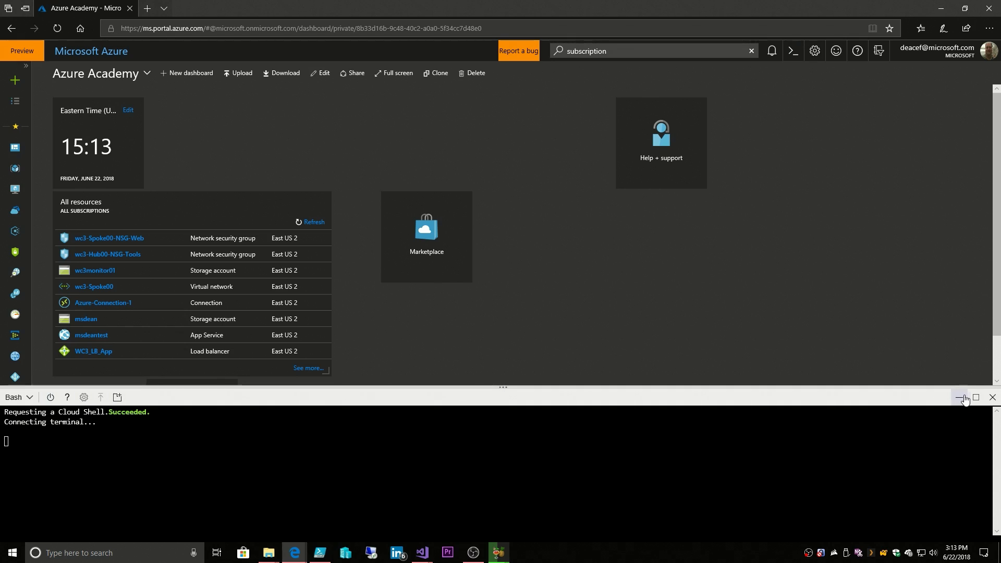
left_click(976, 398)
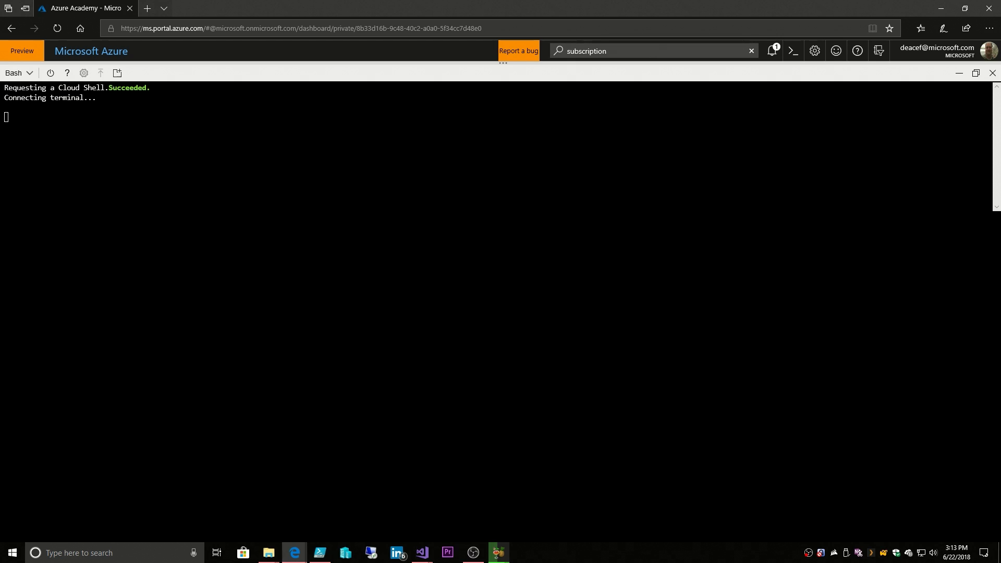
left_click(17, 73)
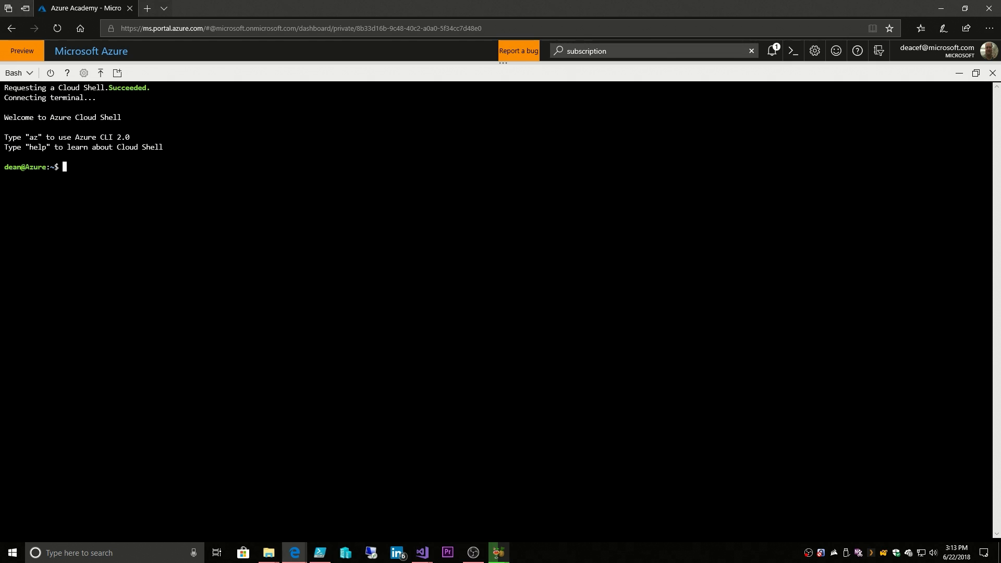
Step: Display the Ubuntu release details with cat /etc/os-release
type("cat /")
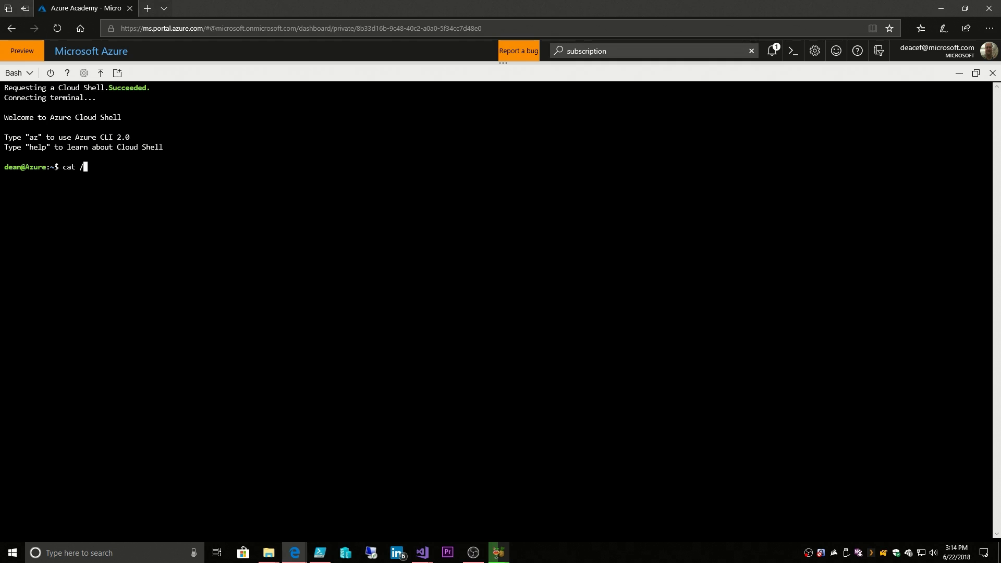
type("etc-os")
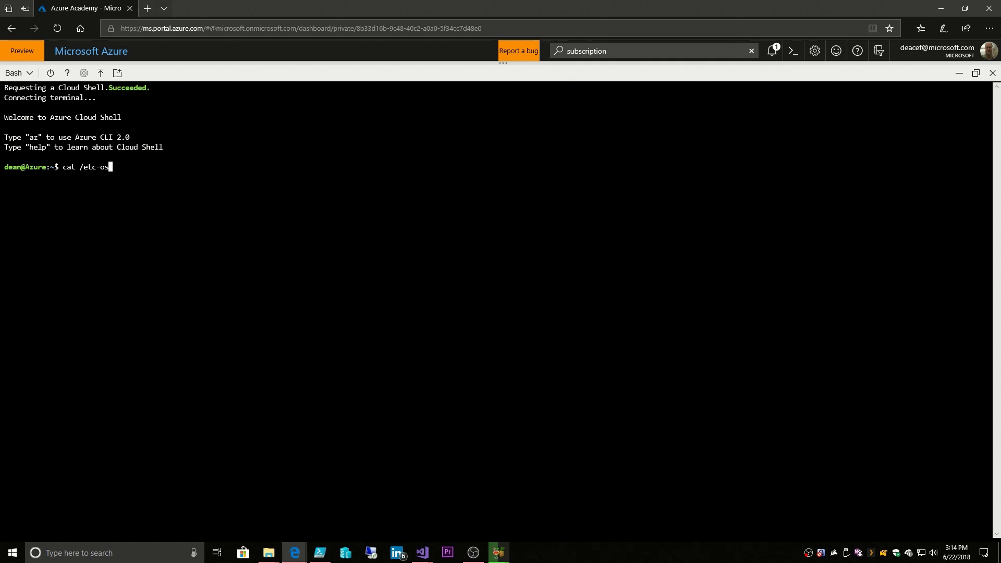
key("Backspace")
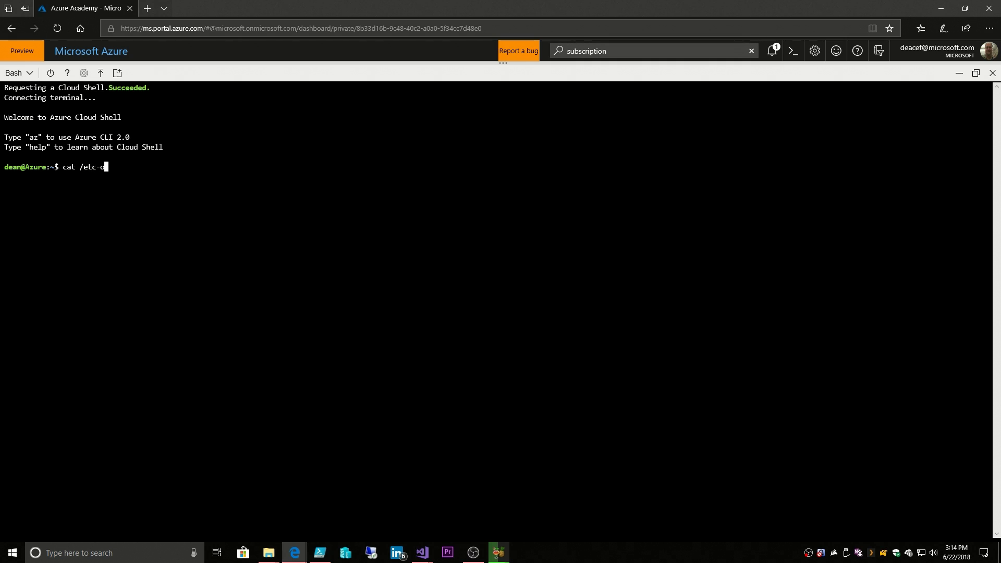
type("s-r")
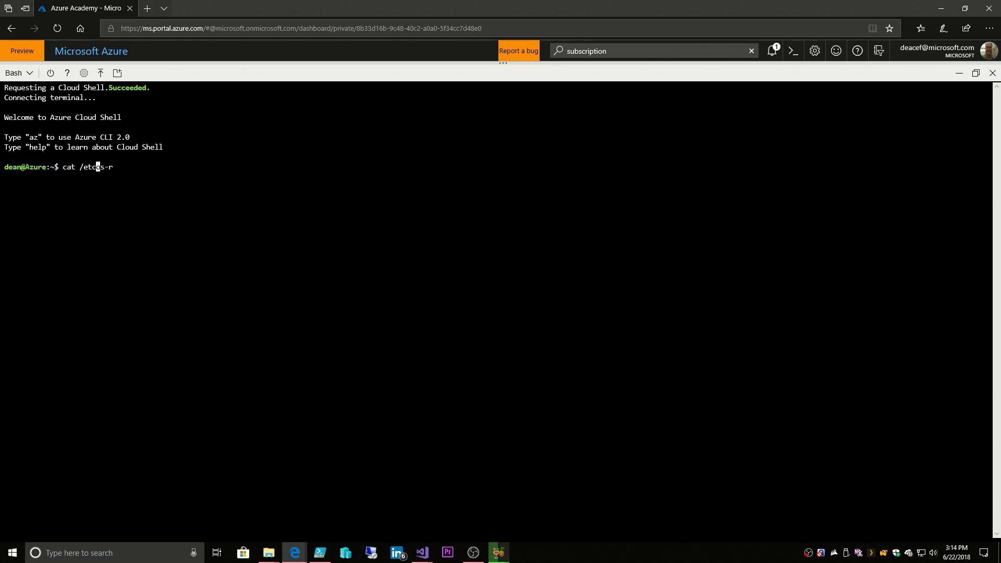
type("os-release")
type("ls")
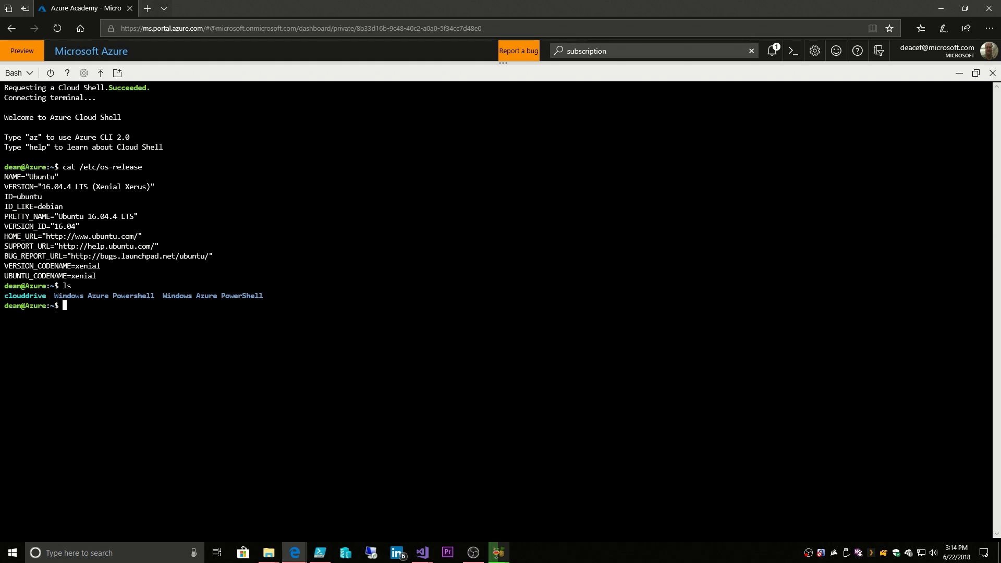
Step: Run az and az account list, scrolling through the CLI commands and subscriptions
type("a")
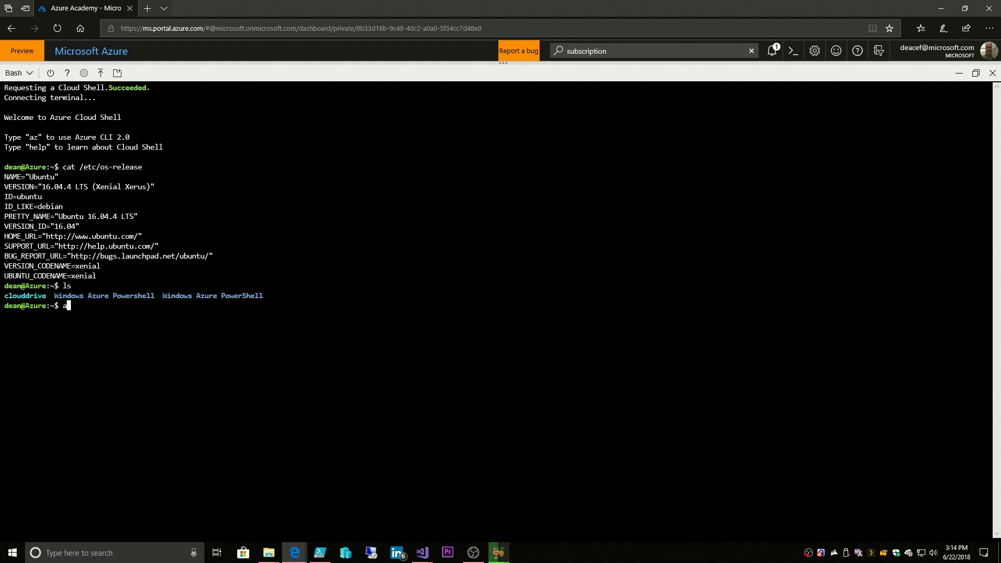
key("Enter")
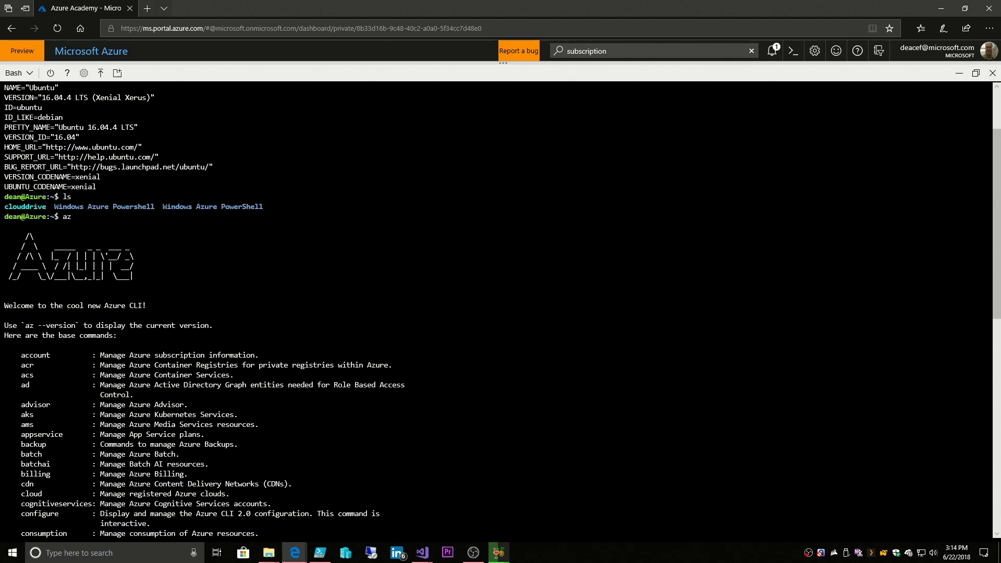
scroll("down", 3)
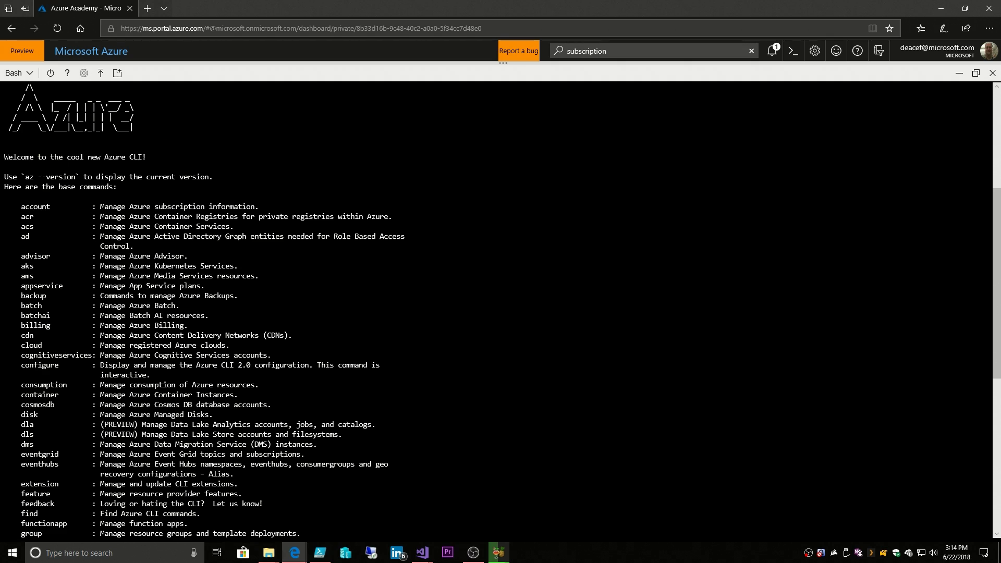
scroll("down", 3)
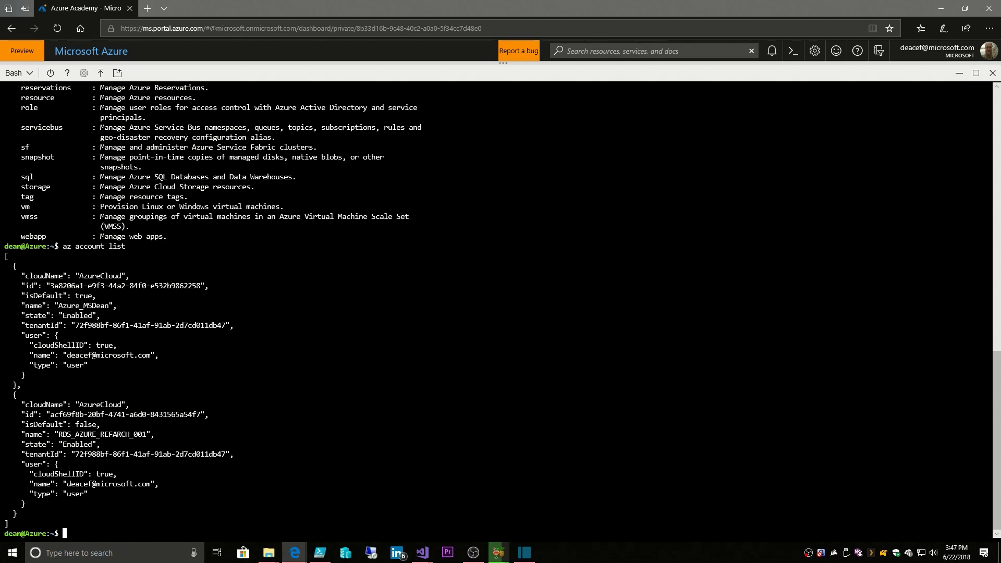
Step: Run ls, free and lsblk, define alias cls=clear, and redisplay the az command list
type("ls")
type("ps")
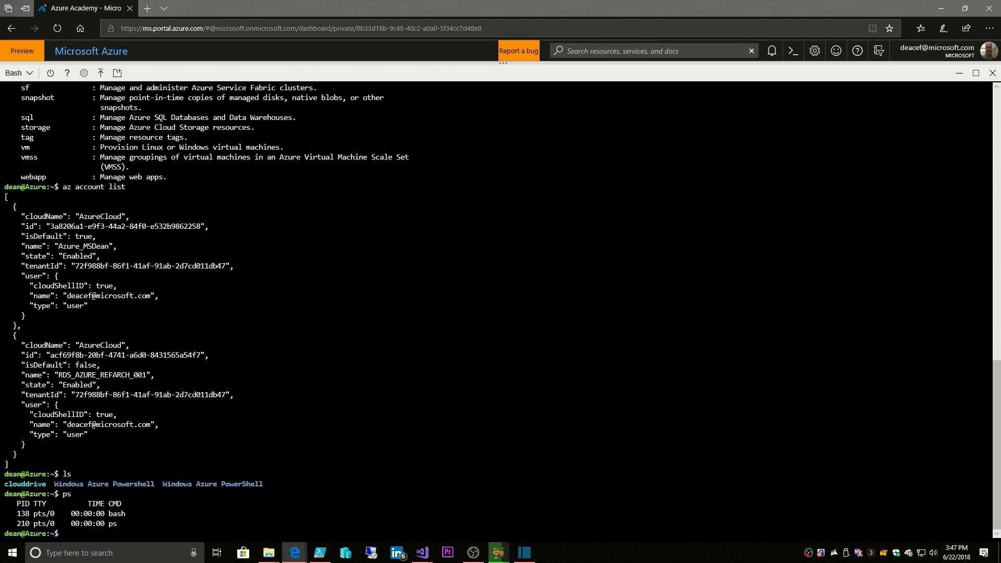
type("free")
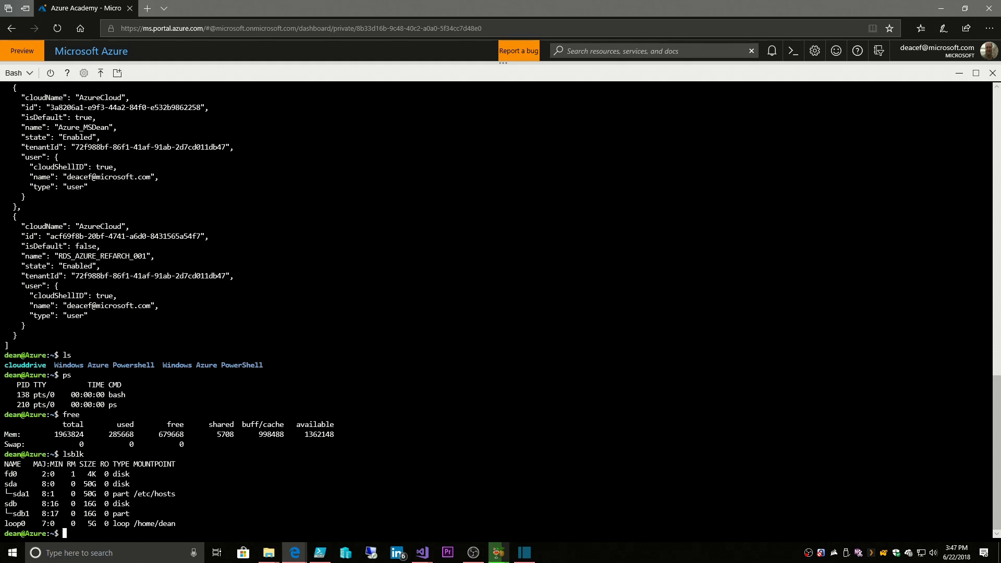
type("c")
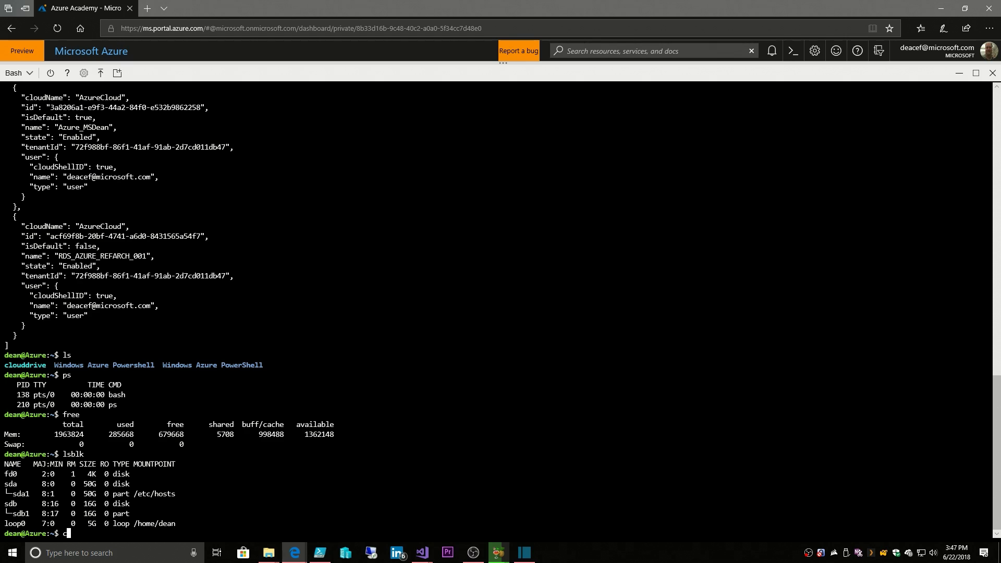
type("alias cls=clear")
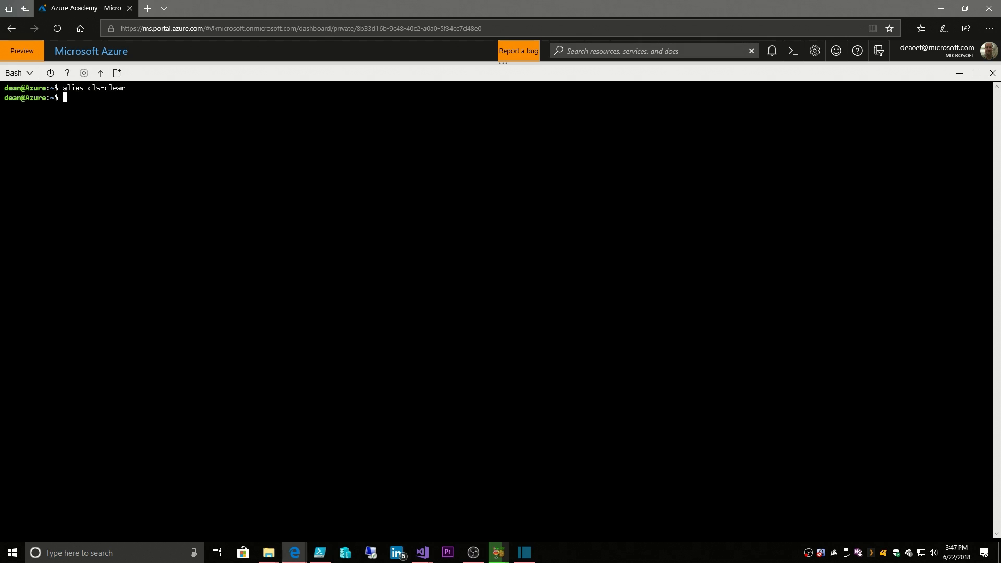
type("alias")
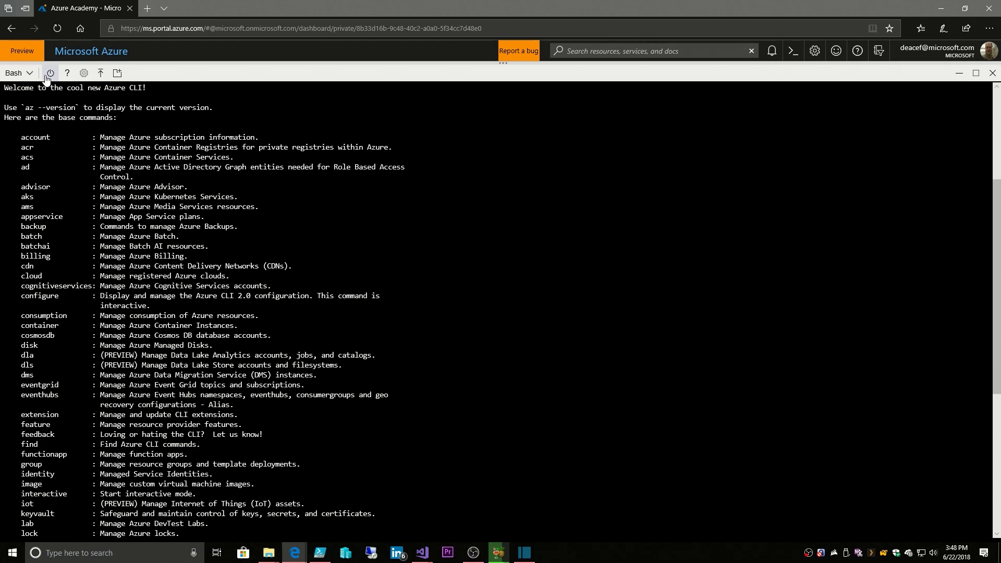
Step: Change the shell environment from Bash to PowerShell and confirm the restart
left_click(30, 73)
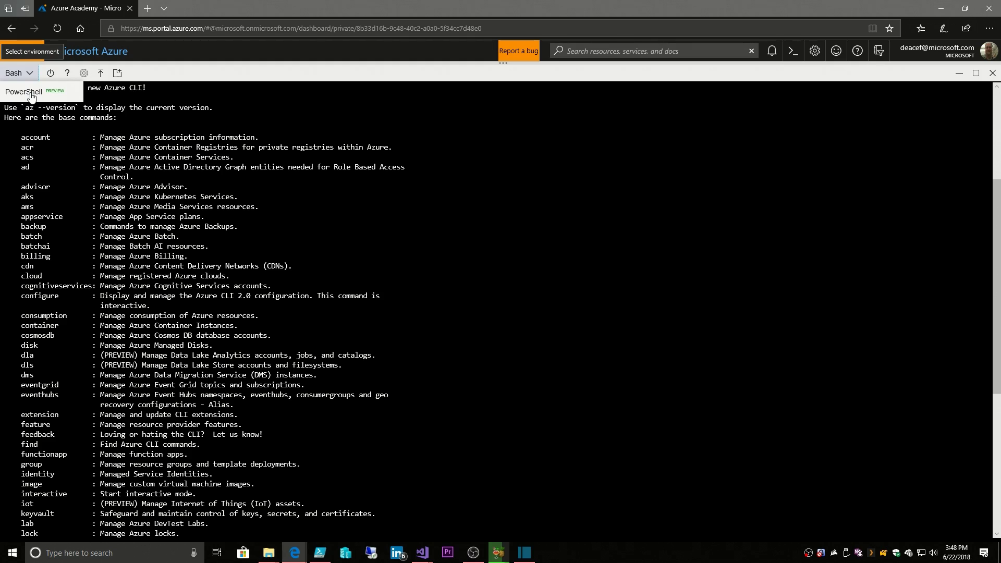
left_click(24, 92)
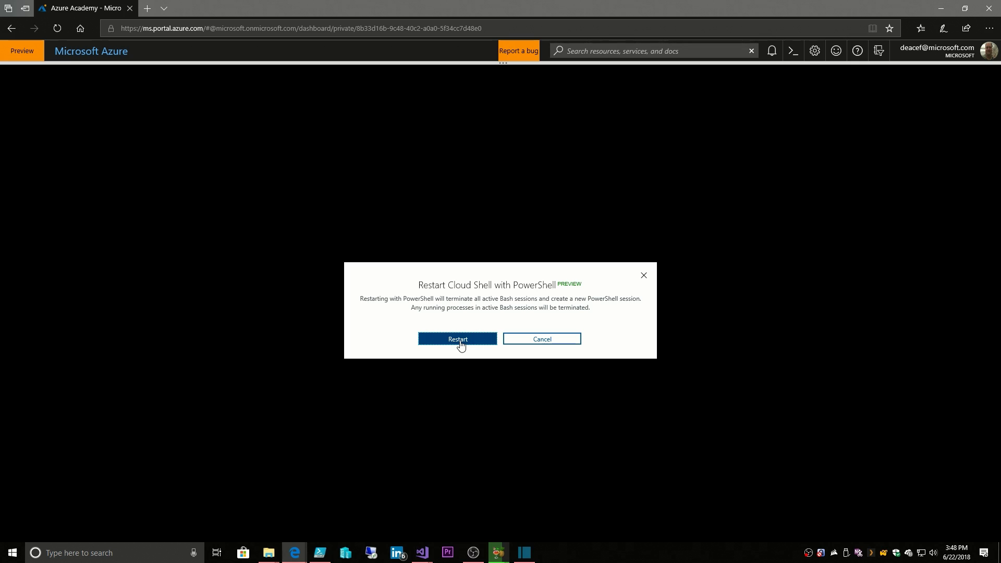
left_click(458, 339)
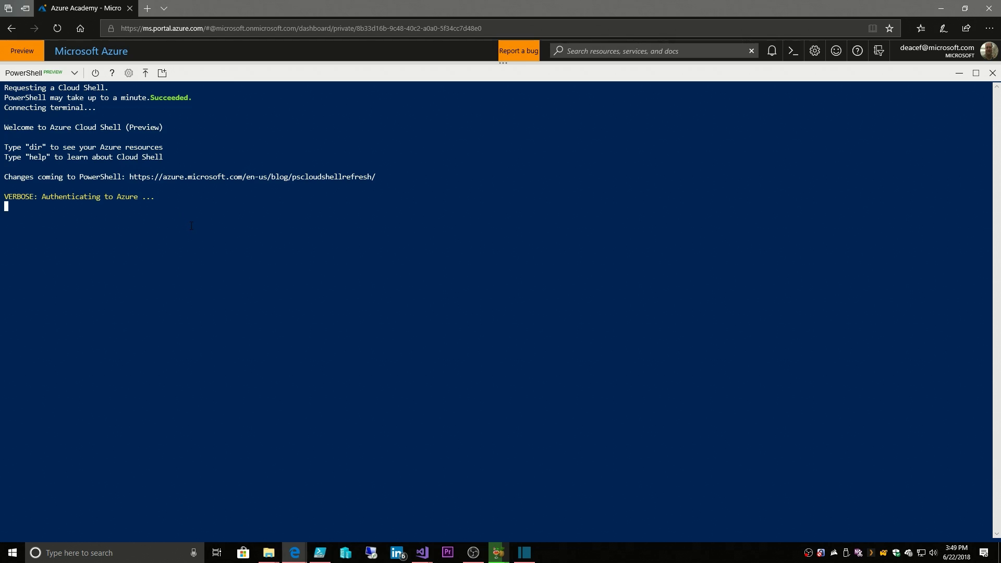
mouse_move(941, 56)
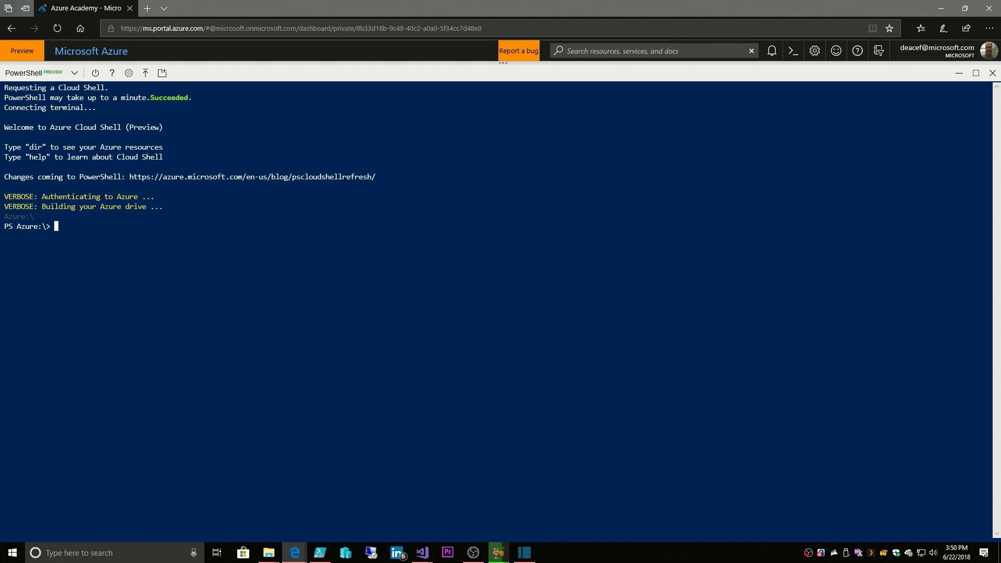
Step: Close the PowerShell Cloud Shell pane once the PS Azure:\> prompt appears
left_click(992, 73)
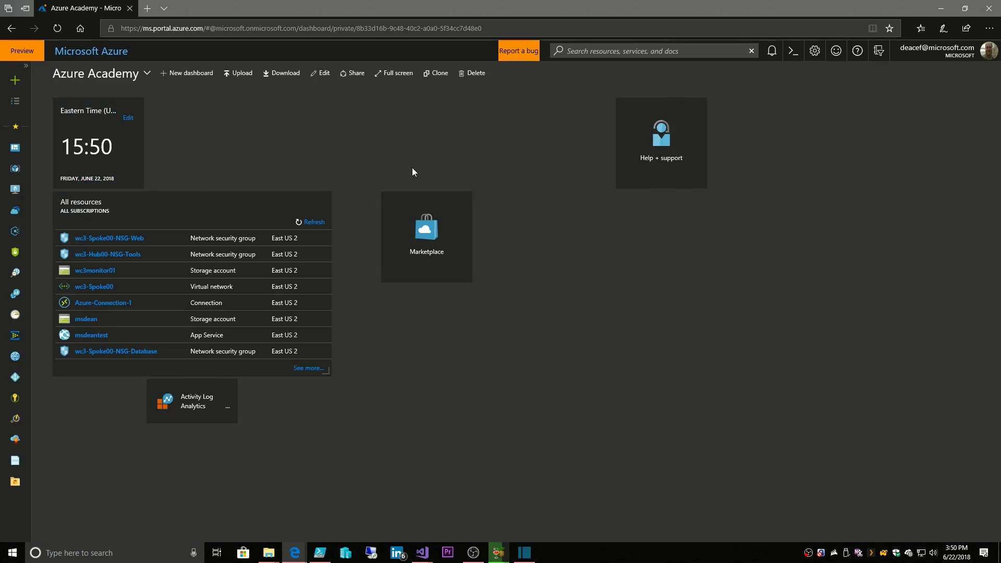
Step: From the cloudshell resource group, browse cloudshellmsdean01's files and open the cloudshell share
left_click(15, 168)
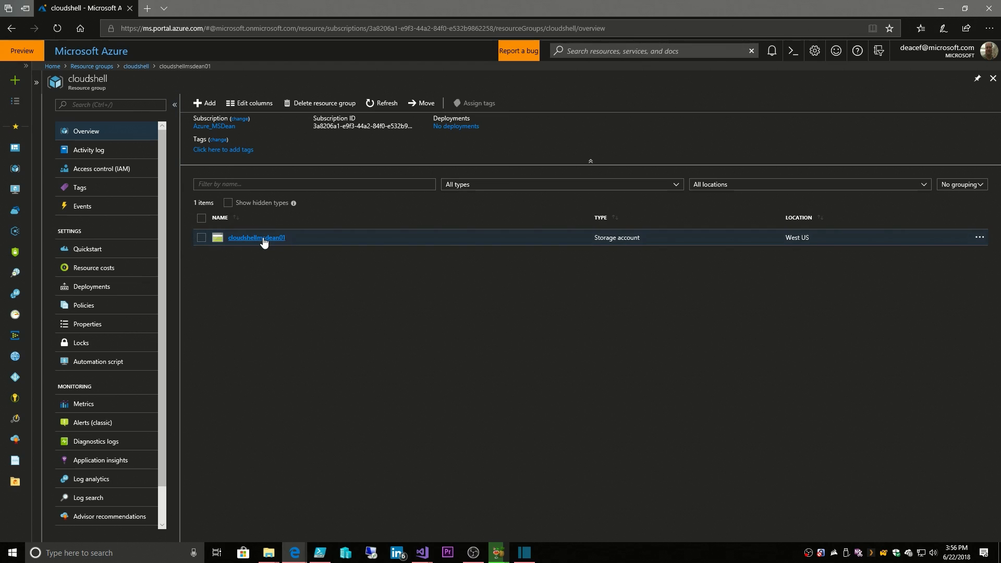
left_click(256, 238)
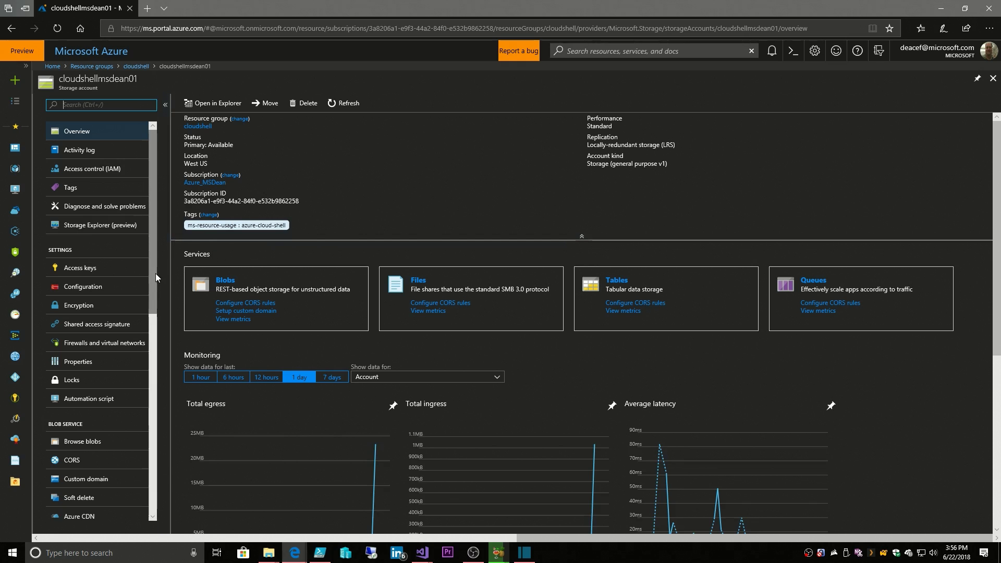
scroll("down", 3)
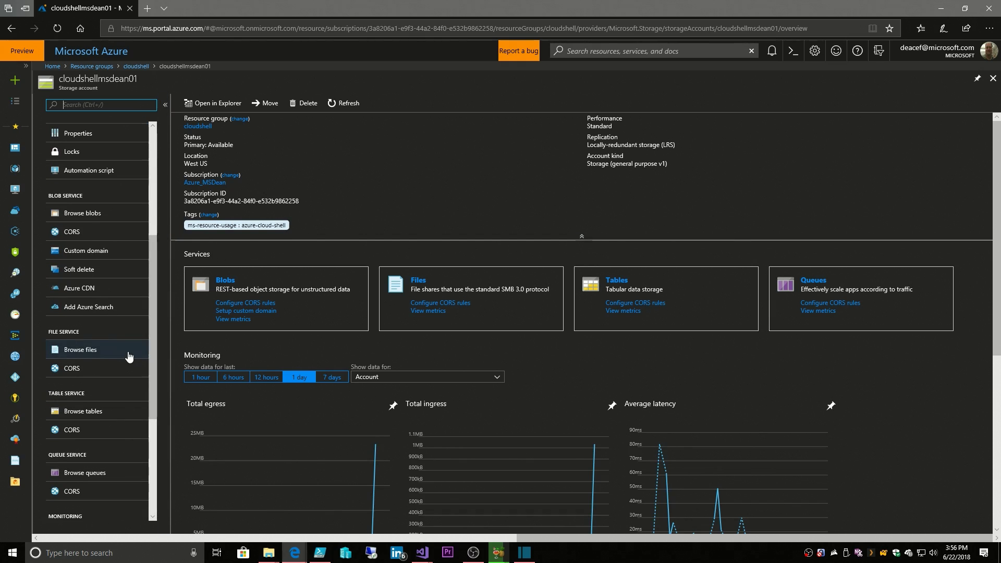
left_click(80, 349)
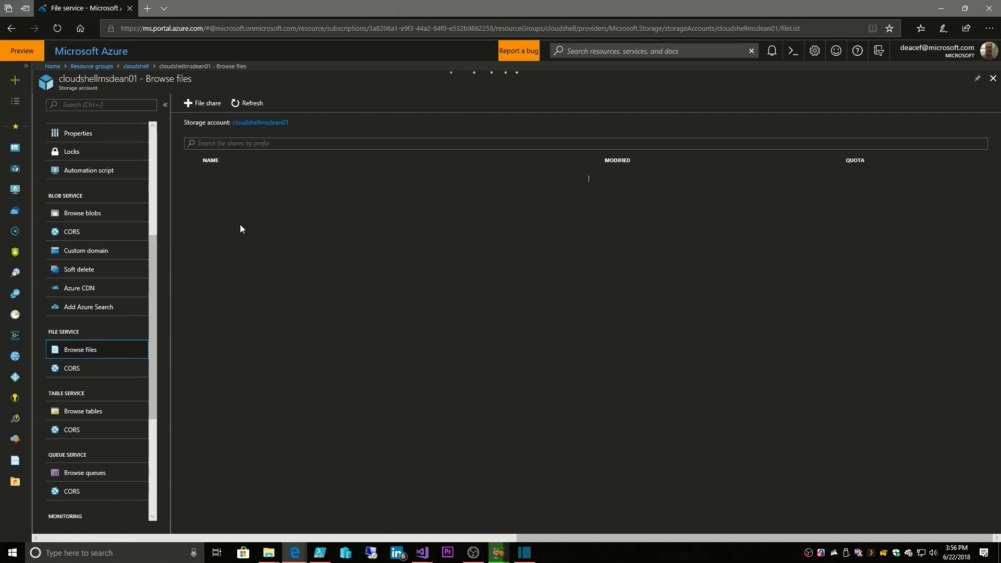
left_click(202, 102)
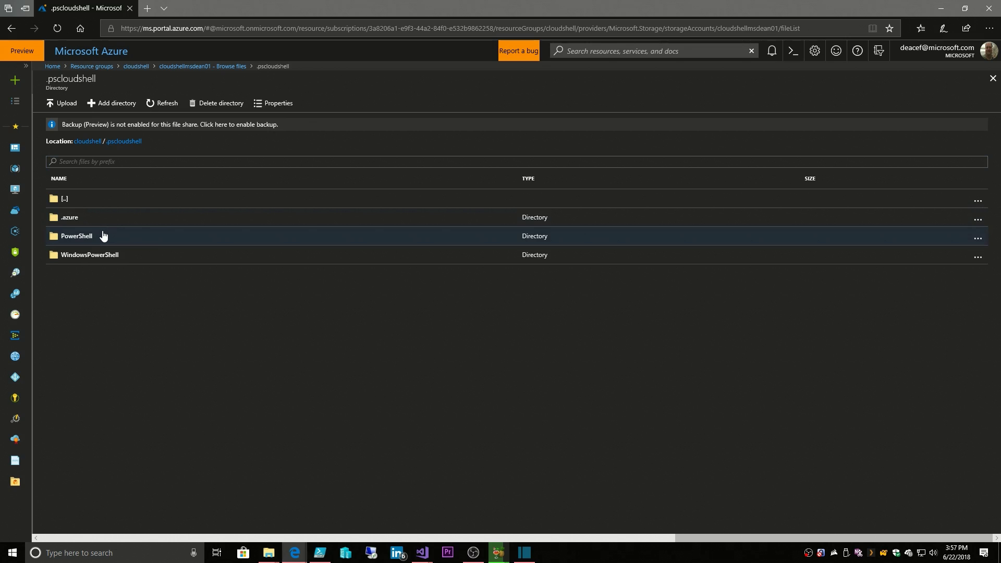
Step: Add a directory named azureacademy inside .pscloudshell and open it
left_click(112, 103)
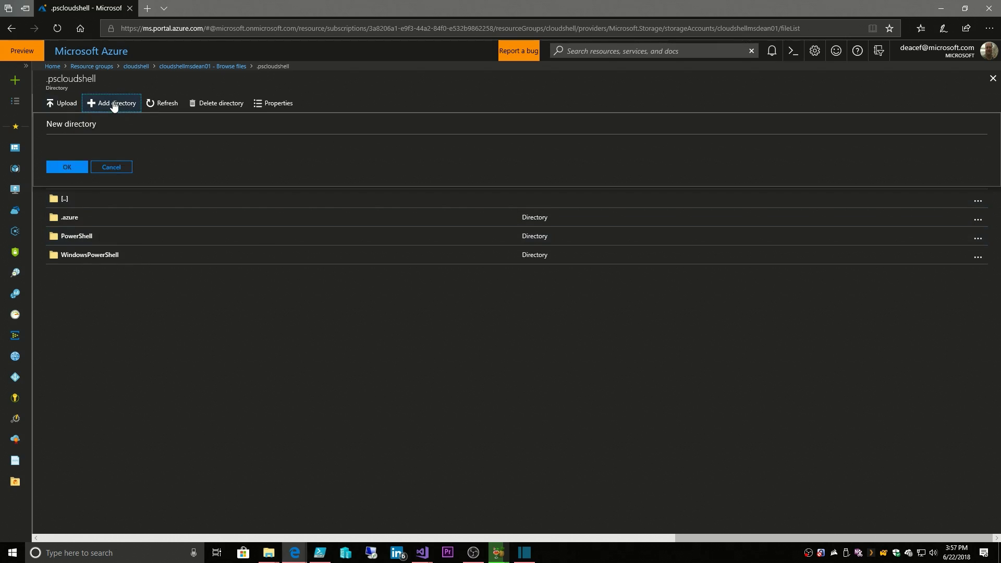
left_click(112, 103)
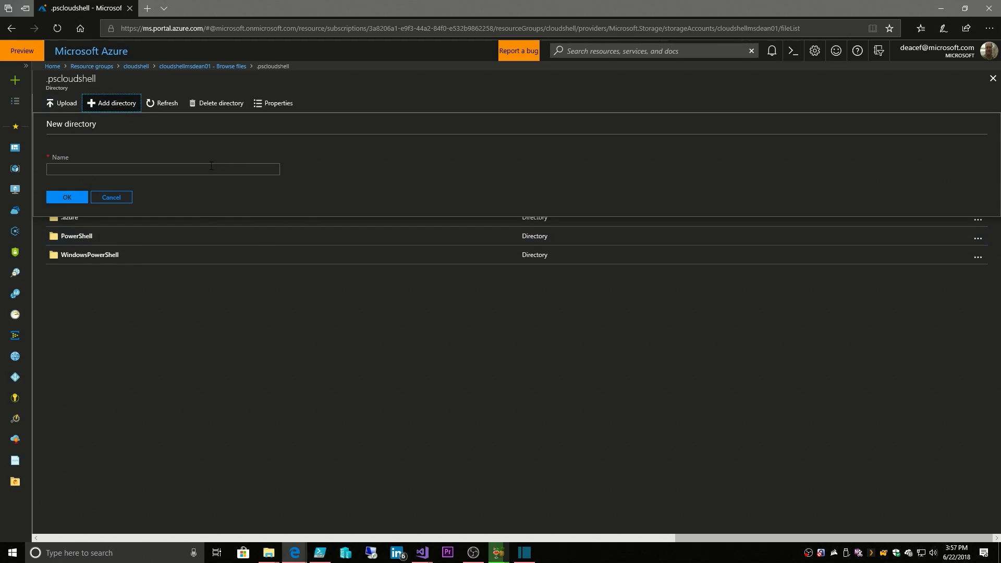
left_click(162, 169)
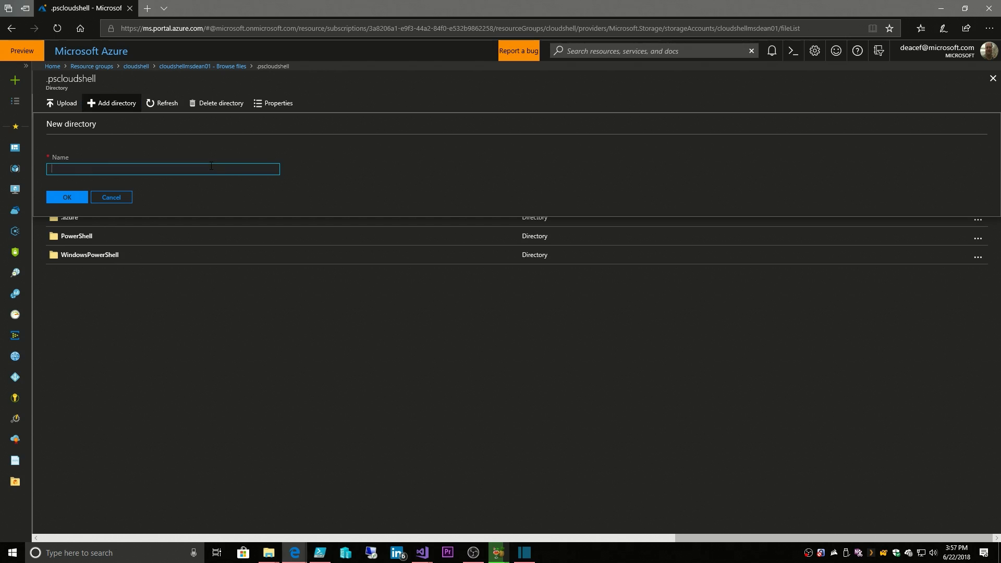
type("ac")
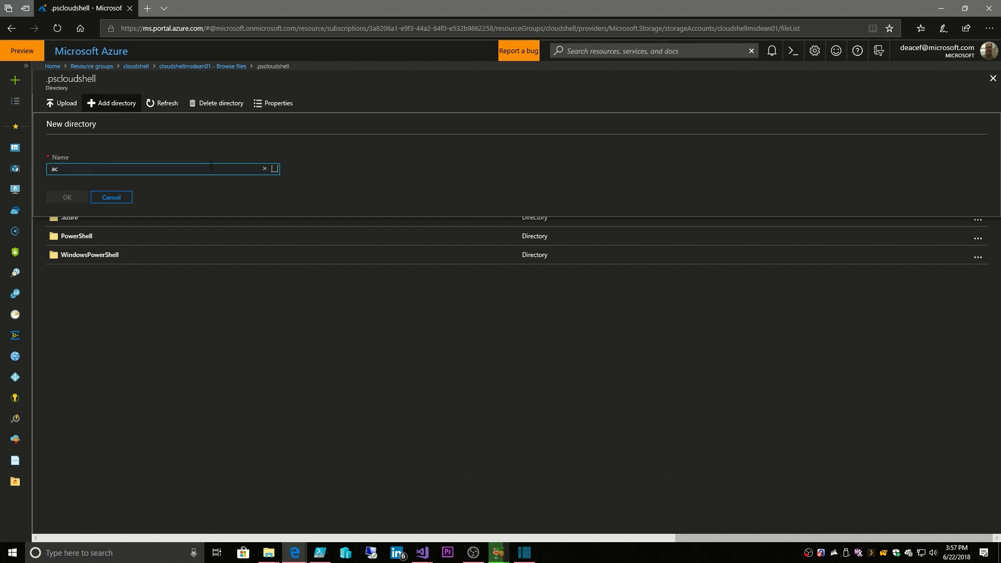
type("zu")
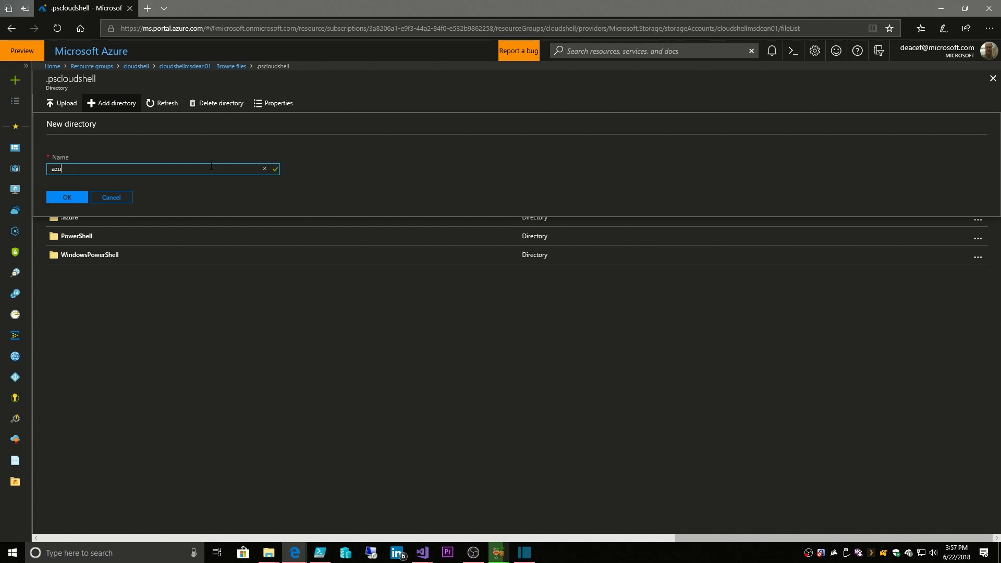
type("re")
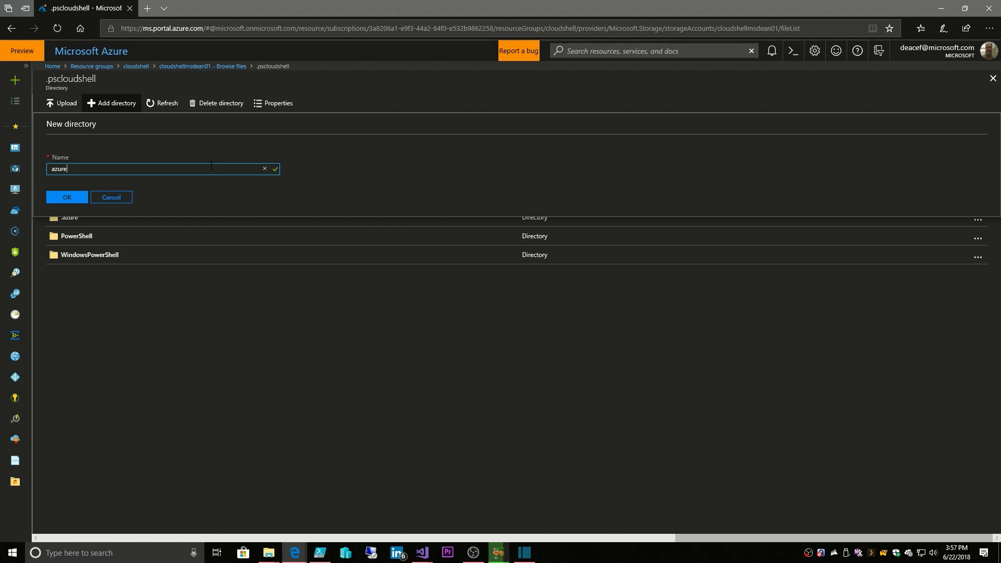
type("academy")
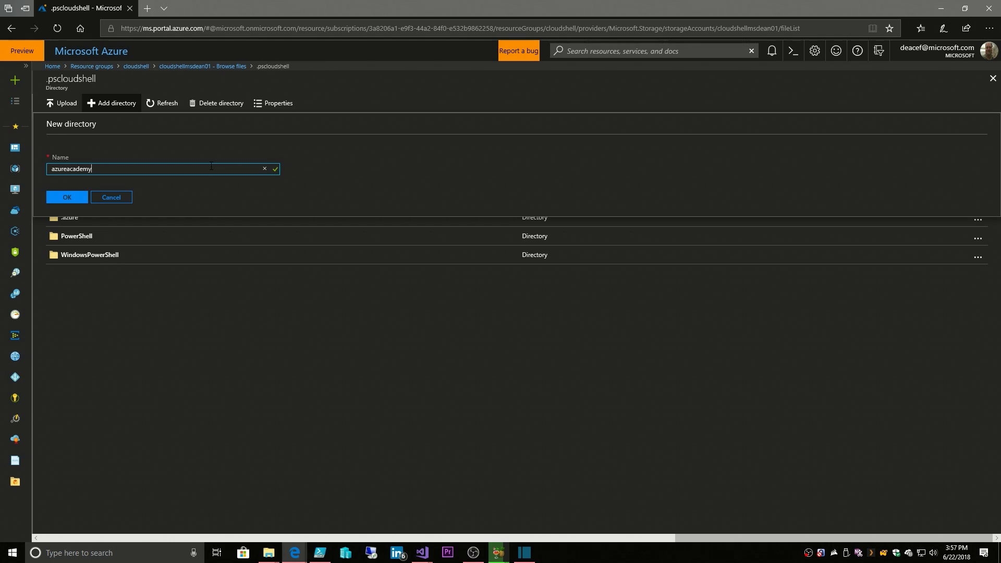
left_click(67, 197)
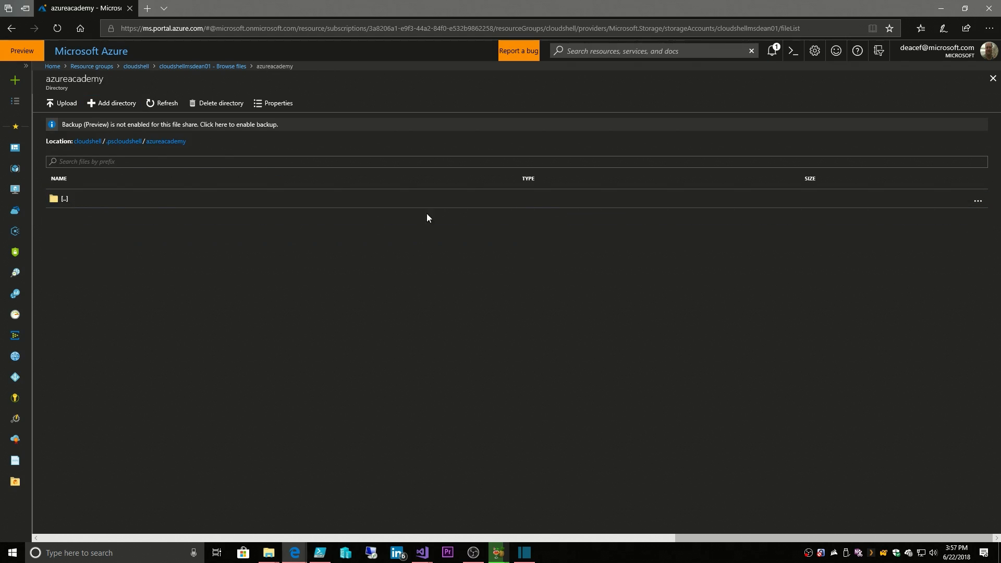
mouse_move(63, 111)
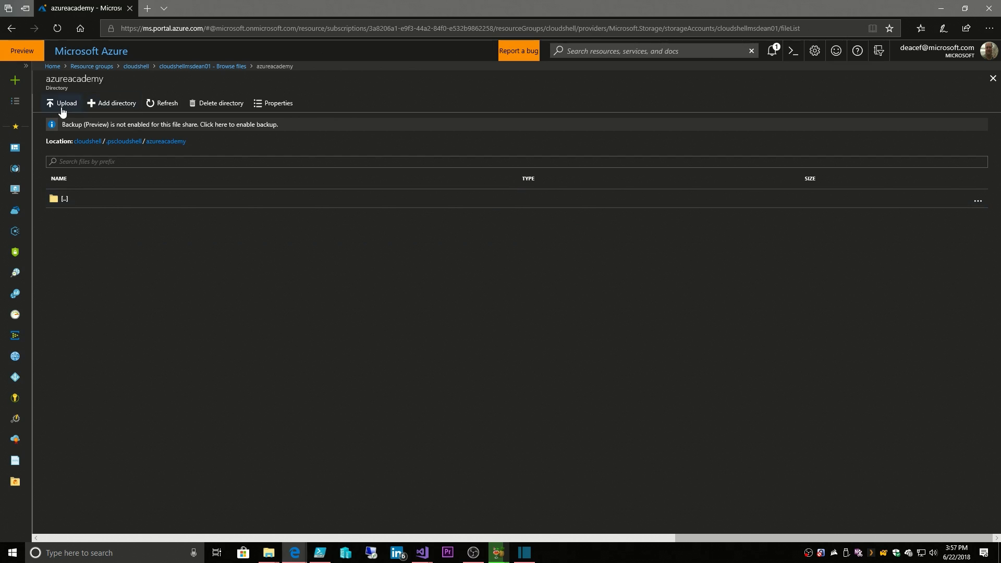
Step: Upload Azure Academy Models.jpg into azureacademy, then reopen Cloud Shell
left_click(61, 103)
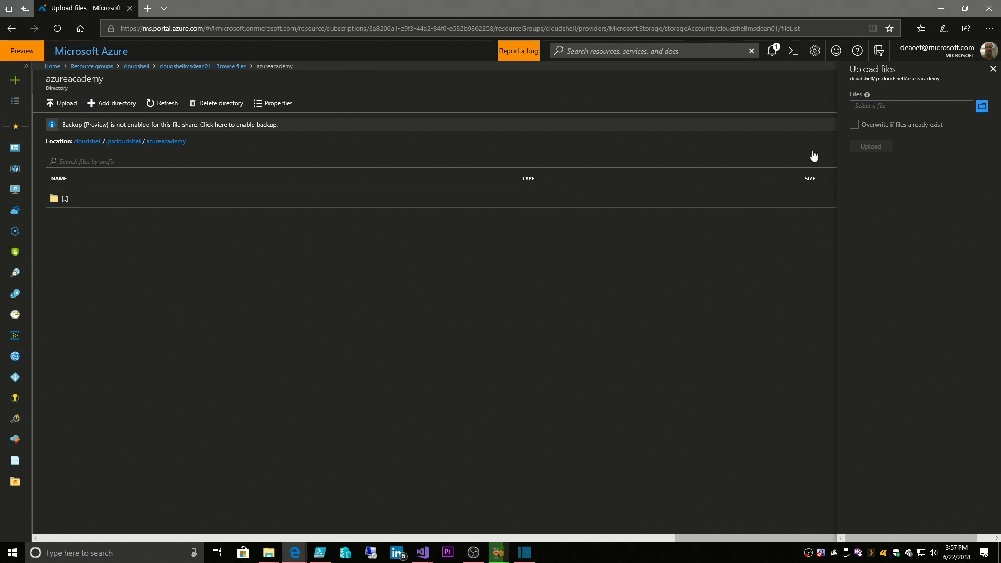
left_click(984, 106)
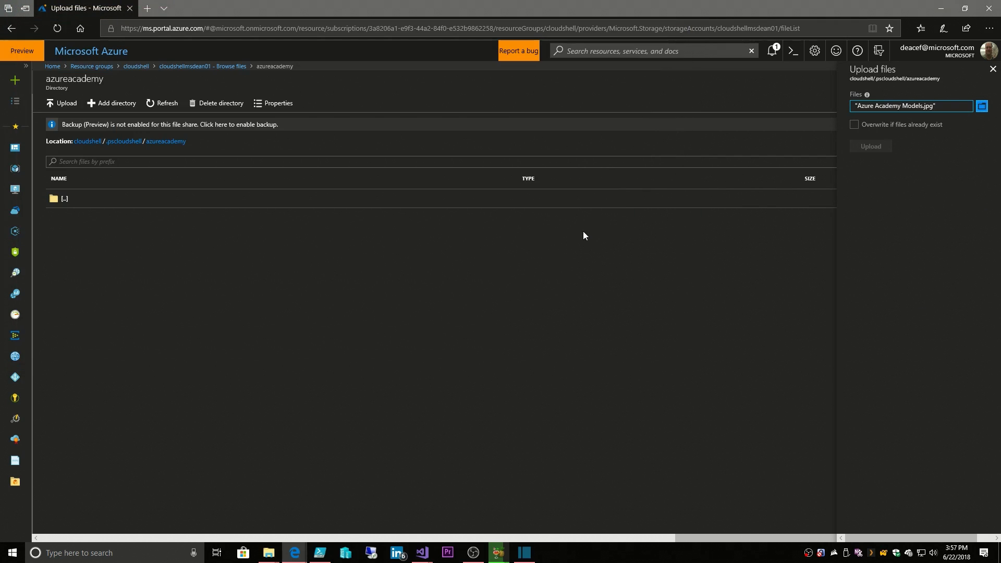
left_click(870, 146)
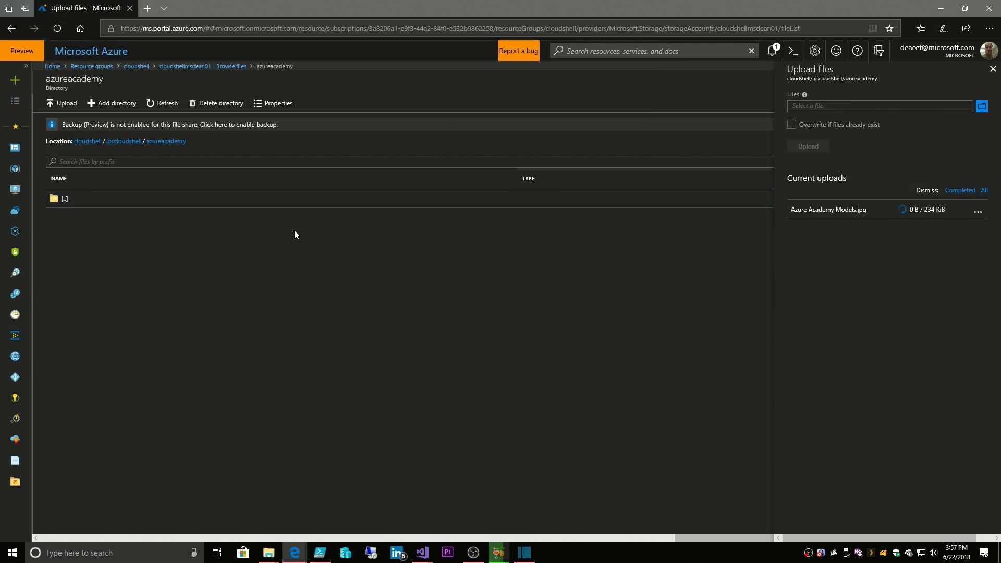
left_click(771, 51)
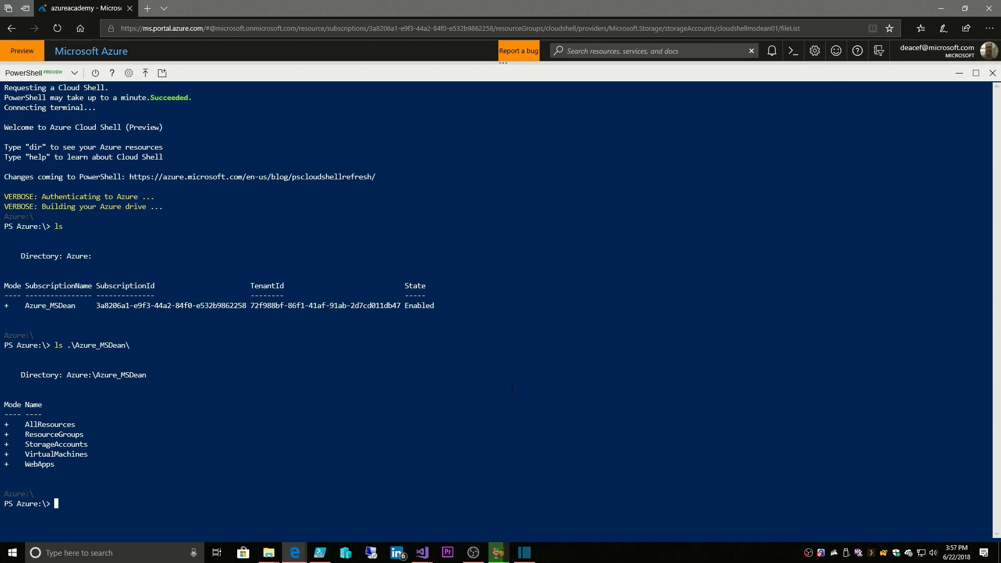
Step: Run Get-CloudDrive and list C:\users\ContainerAdministrator, showing CloudDrive and PSCloudShellStartup.ps1
type("get")
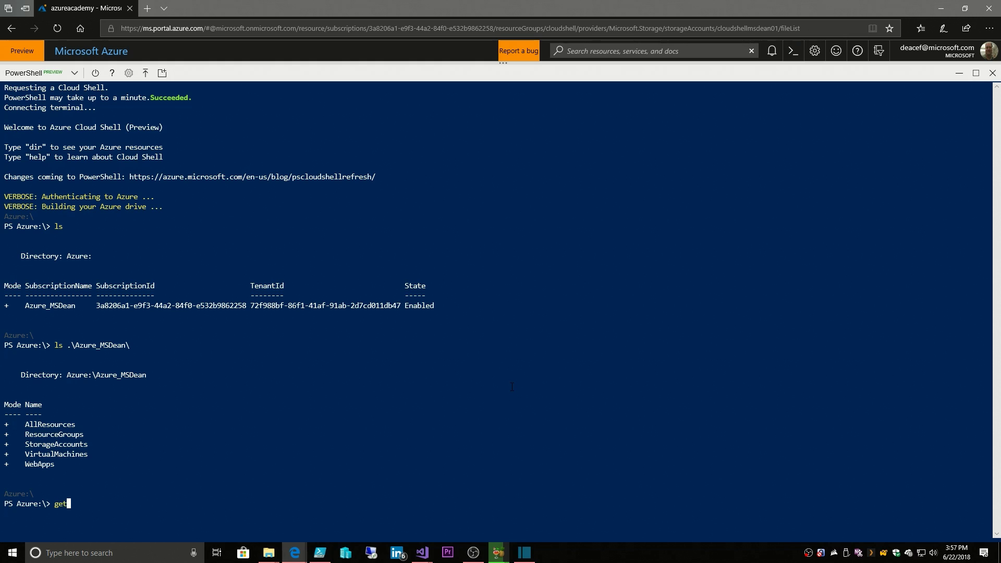
type("-cloudd")
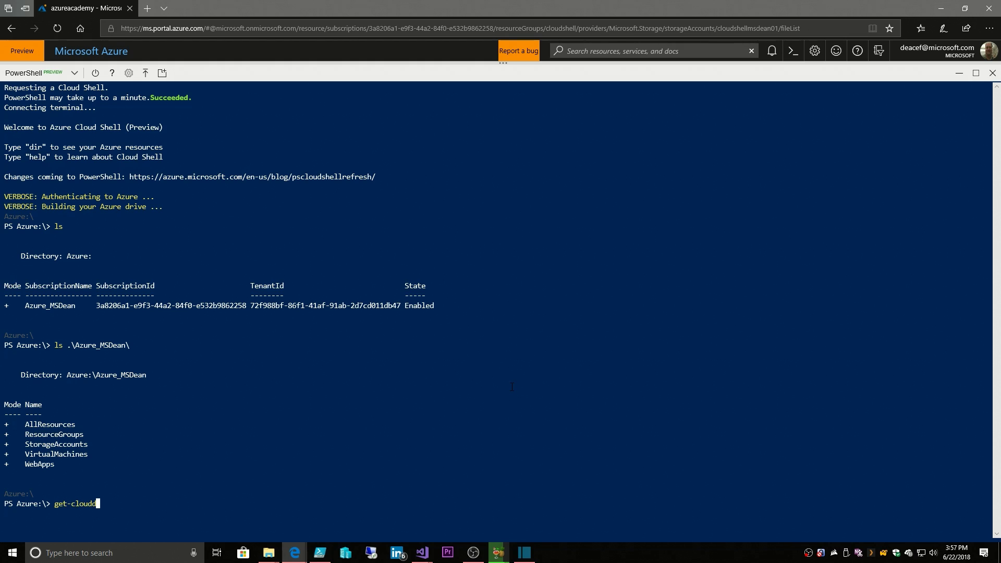
key("Enter")
type("ls")
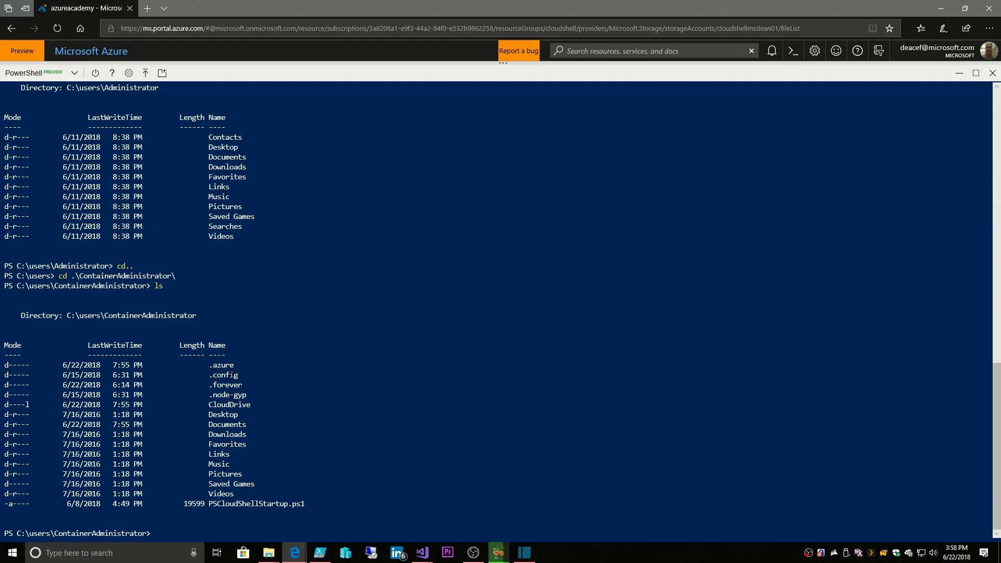
Step: Navigate into CloudDrive\.pscloudshell\azureacademy and list its contents with ls
type("cd .\\.azure\\")
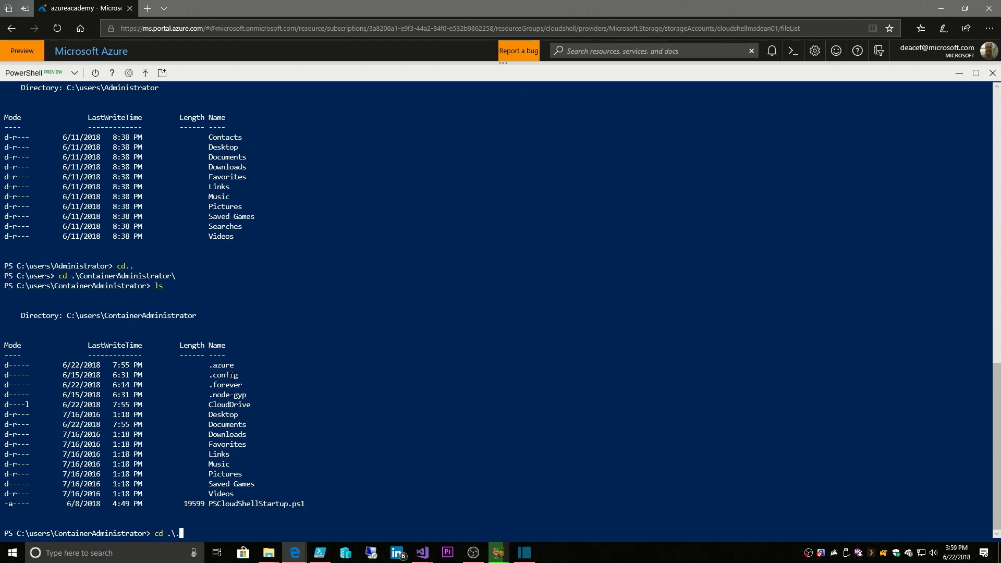
type("cl")
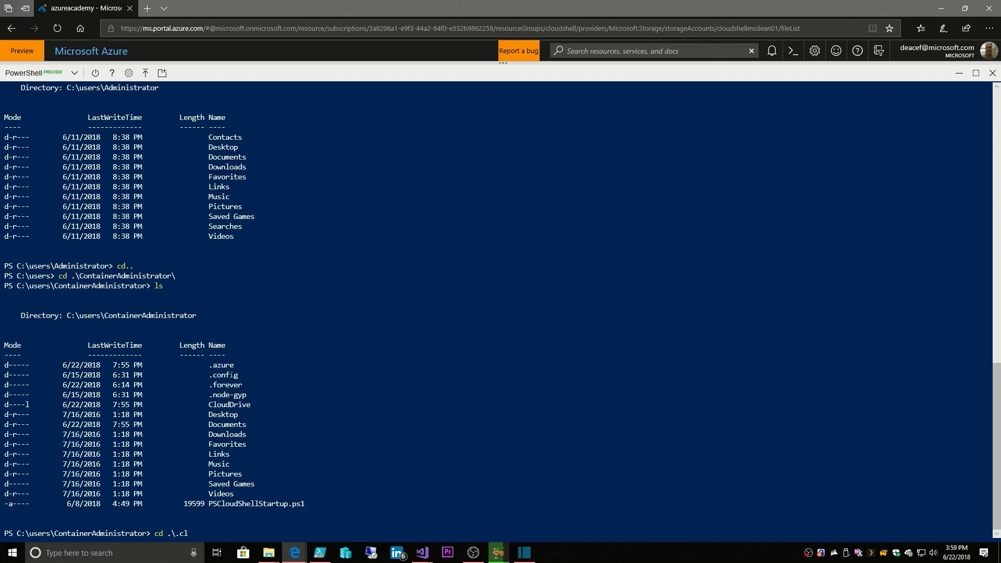
key("Backspace")
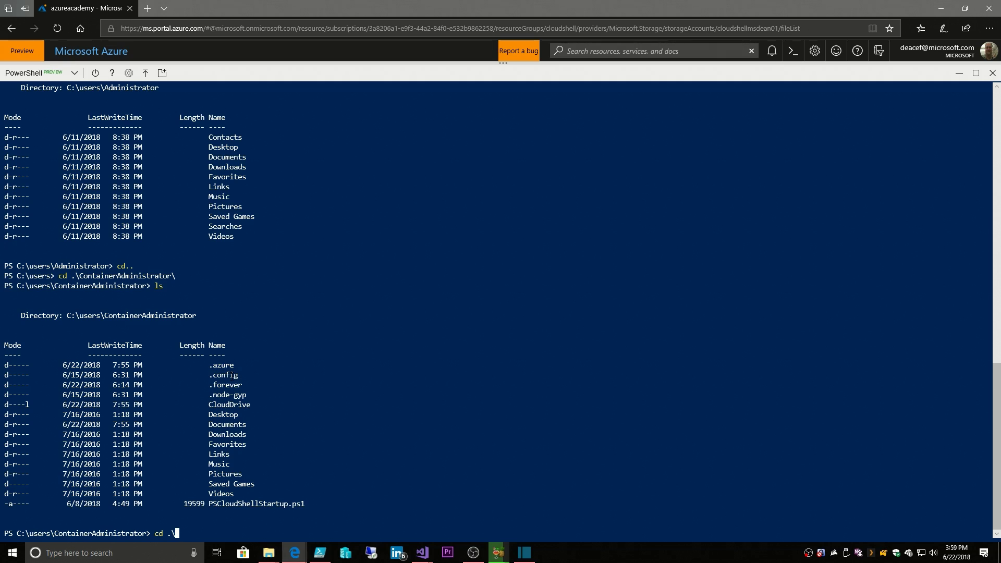
type("cloud")
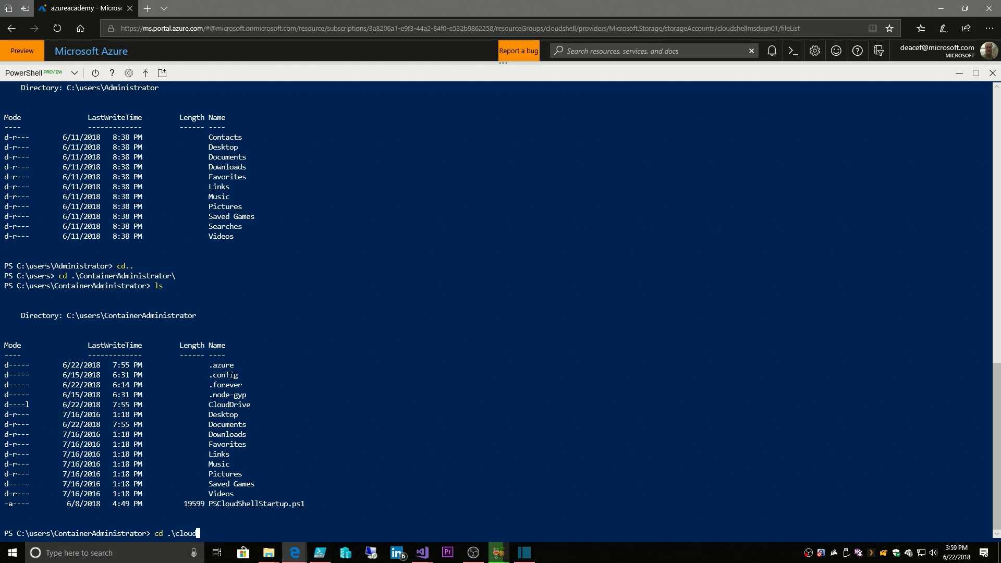
key("Enter")
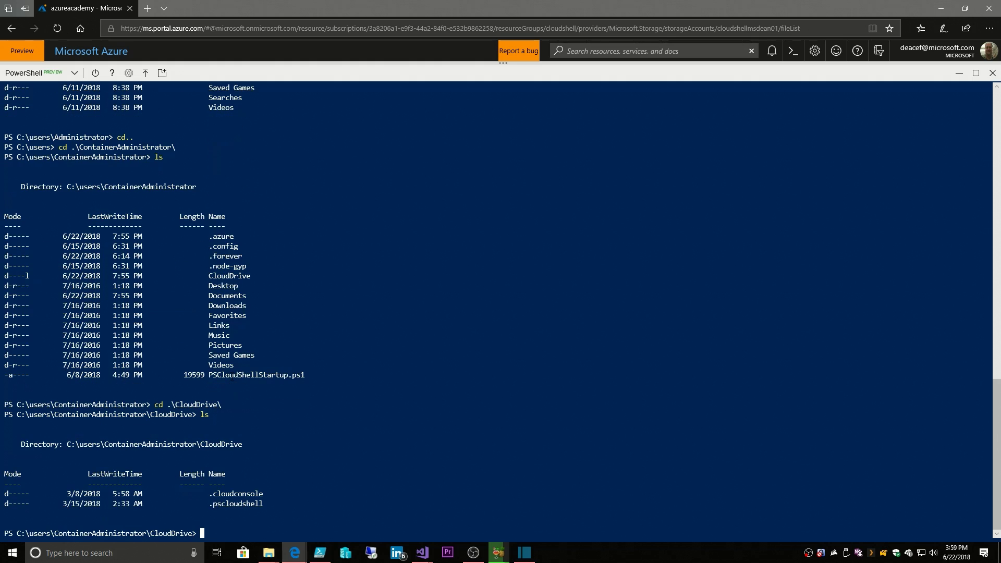
type("cd")
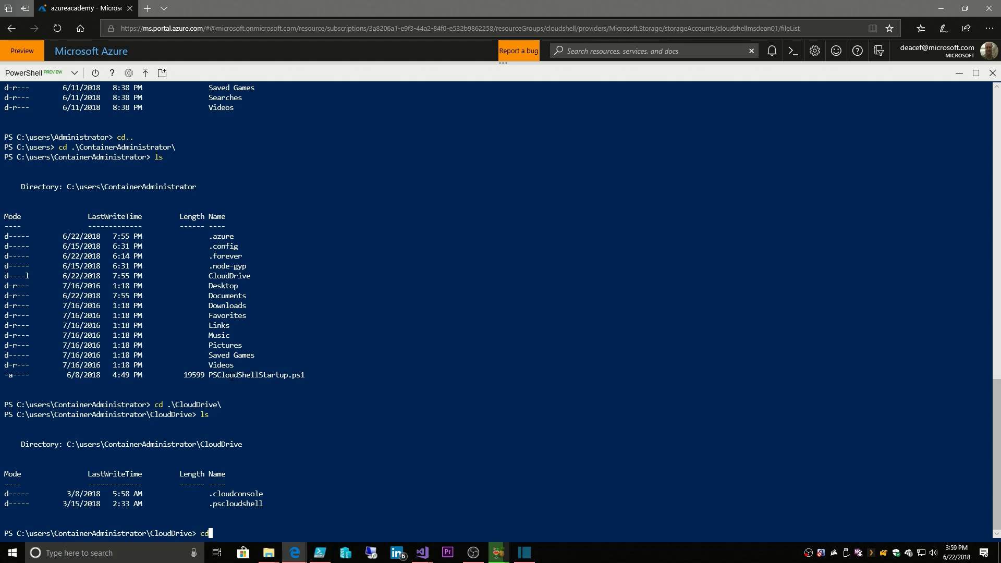
type(".\\p")
type("ls")
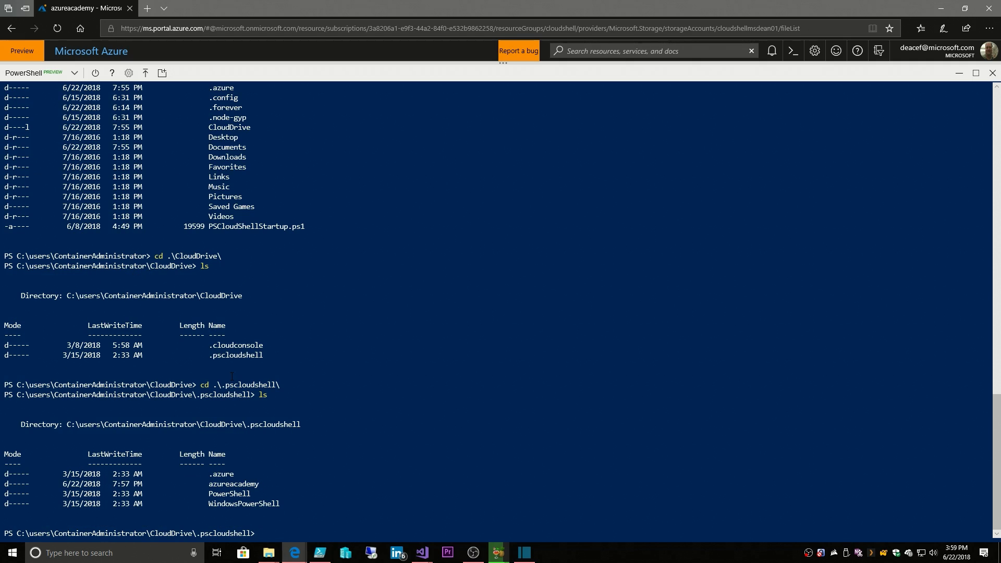
type("cd .\\azureacademy\\")
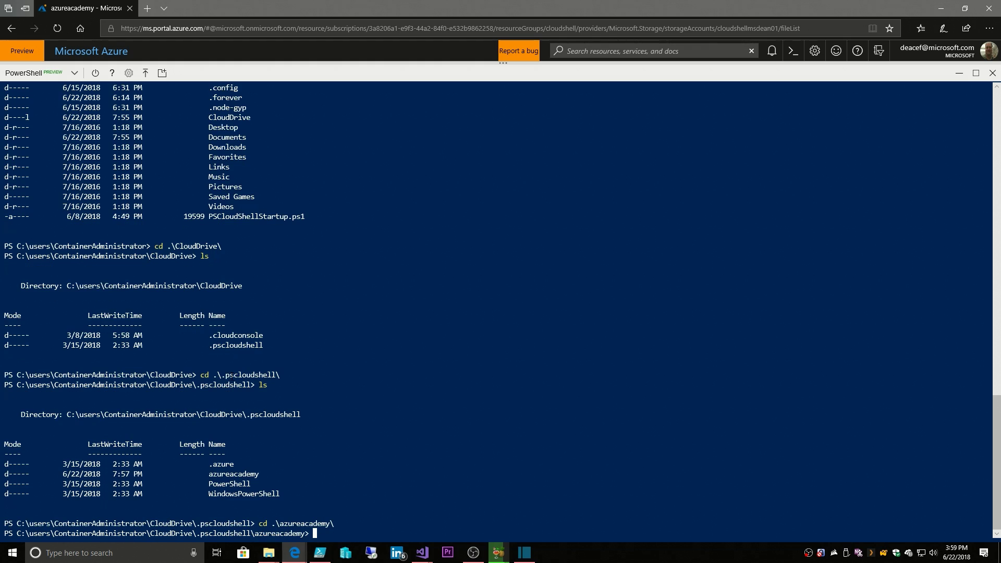
type("ls")
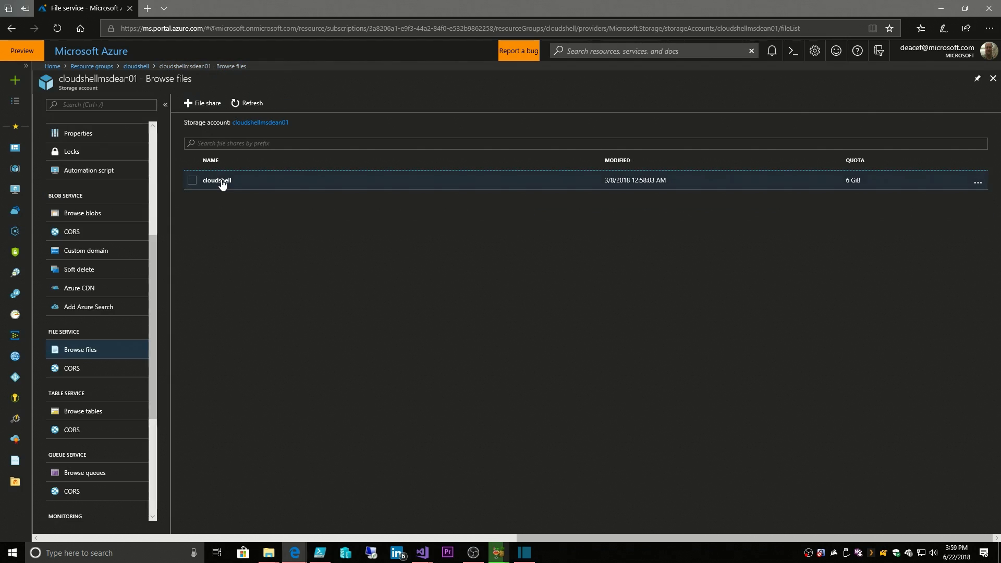
Step: Create a 'test' directory in the cloudshell file share and reopen the Cloud Shell session
left_click(217, 180)
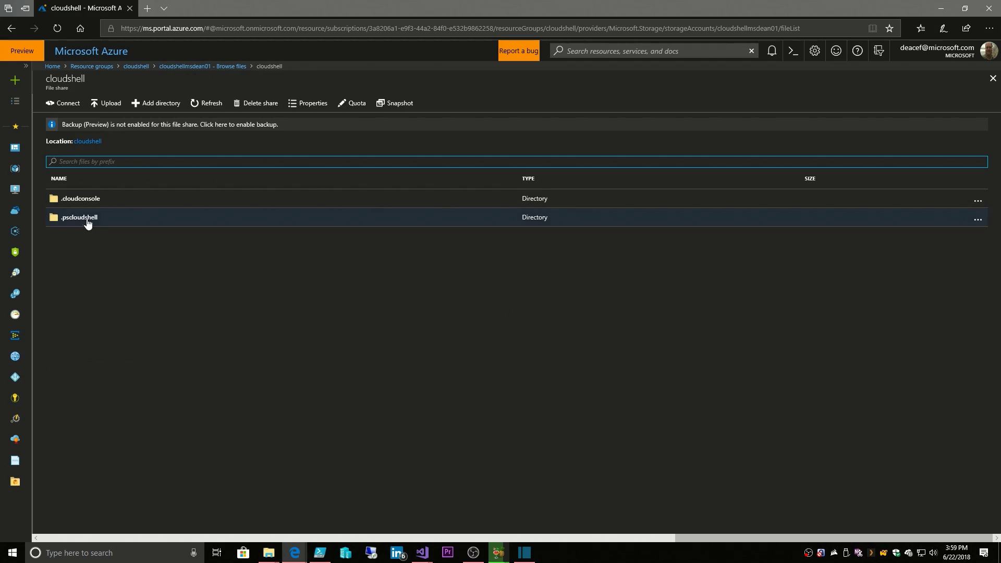
left_click(156, 103)
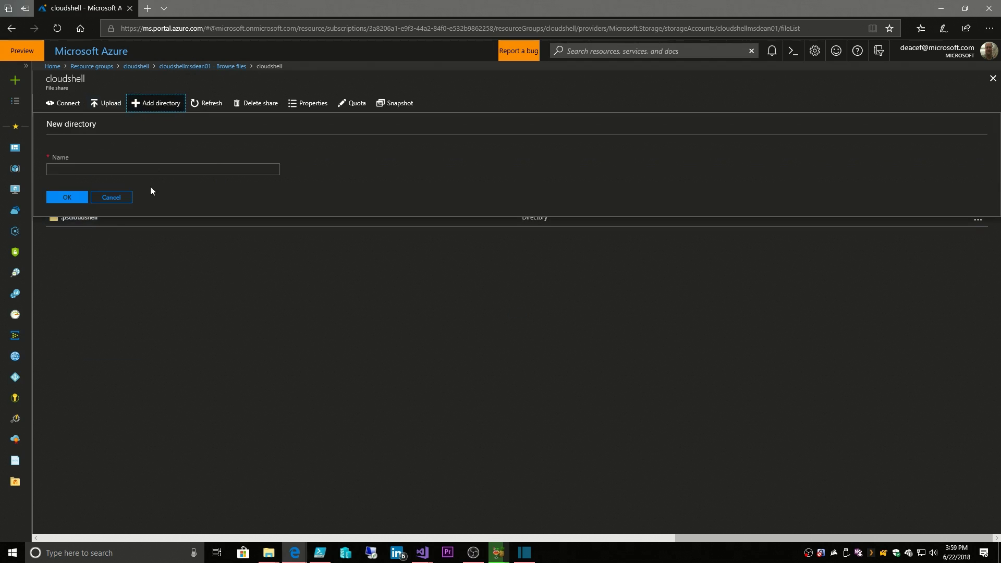
type("t")
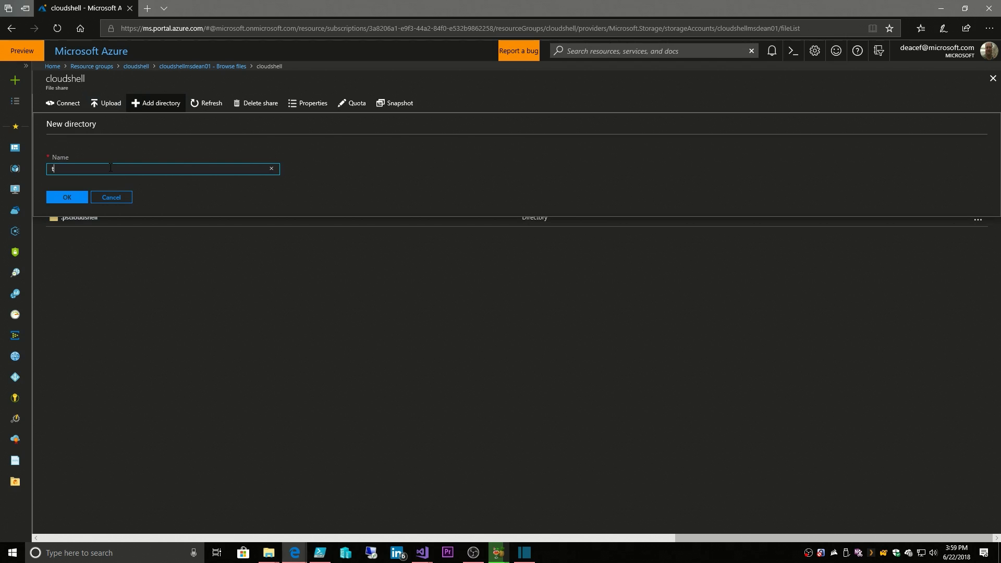
type("est")
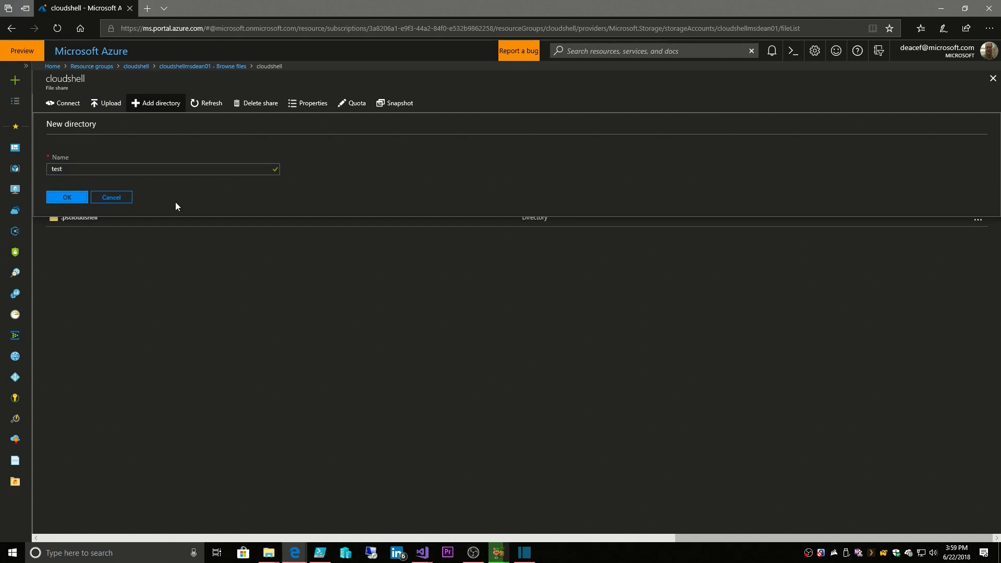
left_click(66, 197)
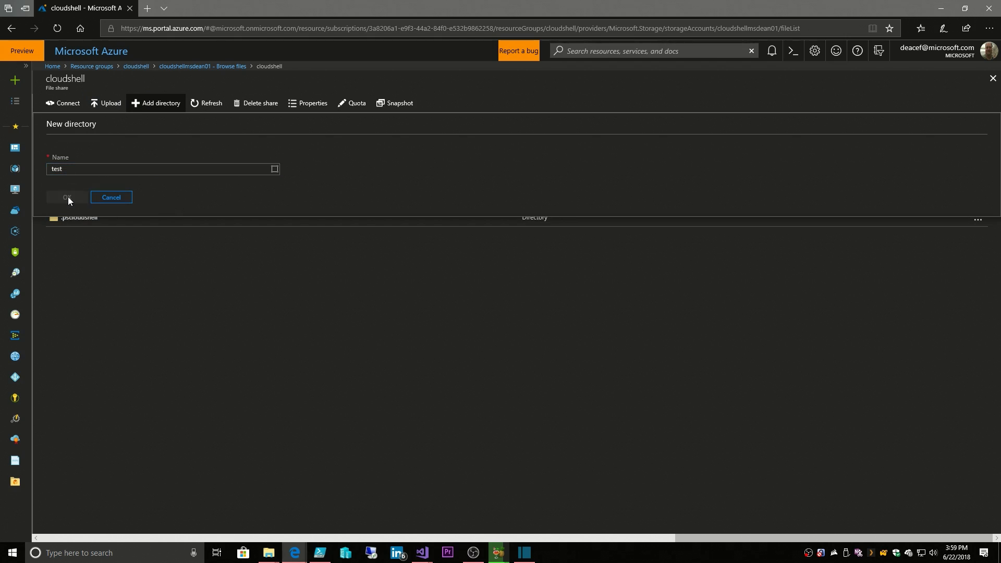
left_click(67, 198)
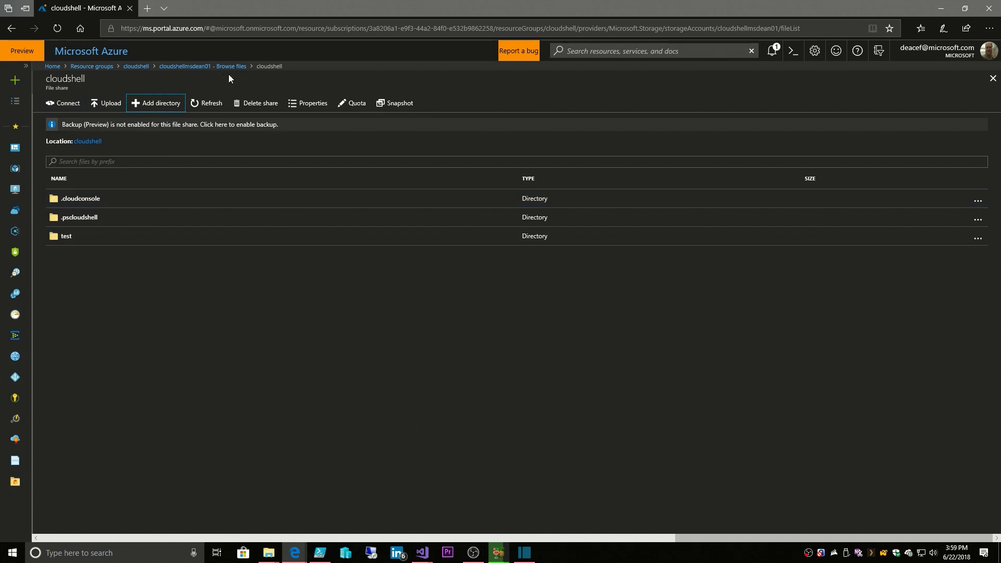
left_click(795, 50)
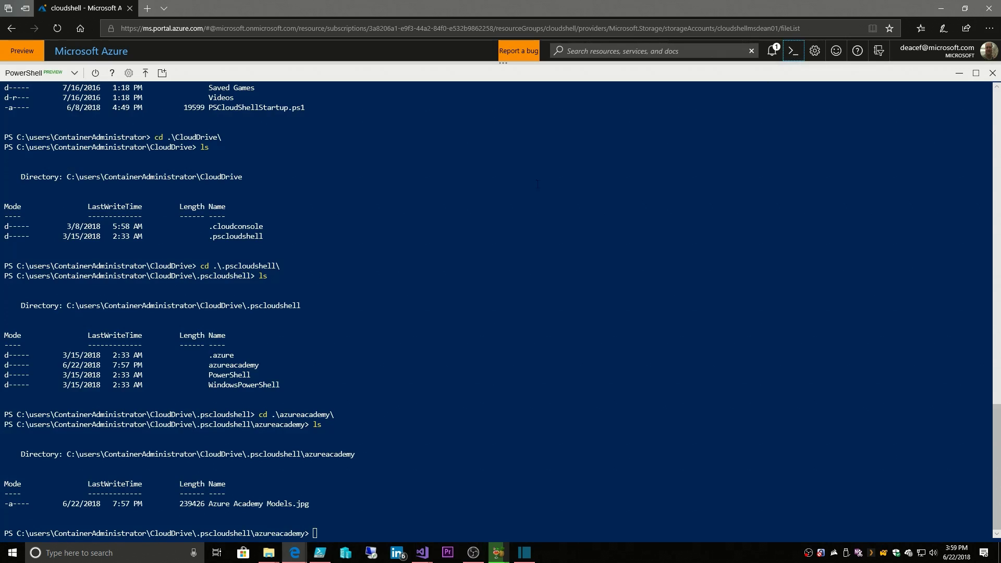
Step: Run cd in Cloud Shell to move between azureacademy and CloudDrive for listing
type("cd..")
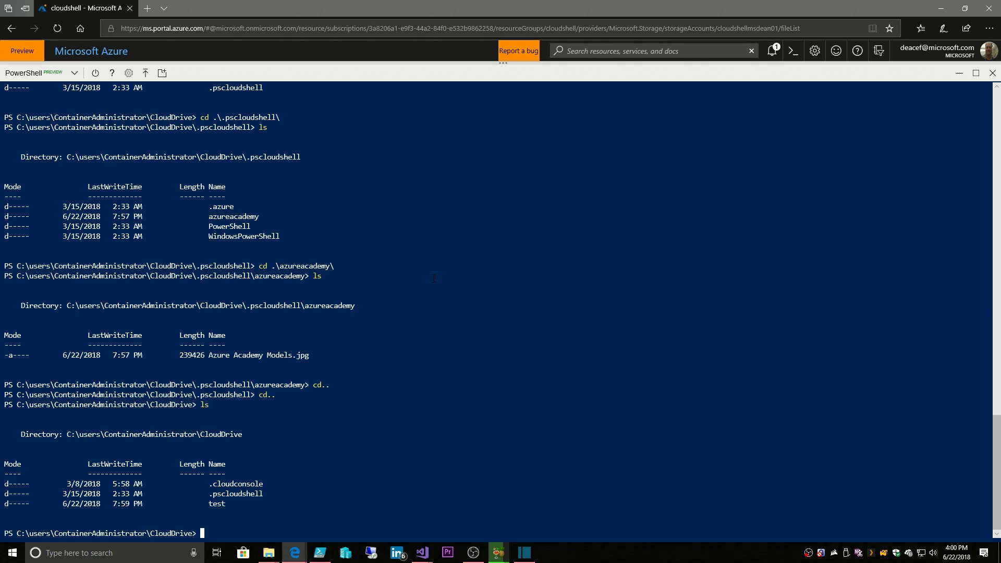
Step: Run Get-AzureRmResourceGroup, then Get-AzureRmResourceGroup -Name azureacademy for its details
type("get-azure")
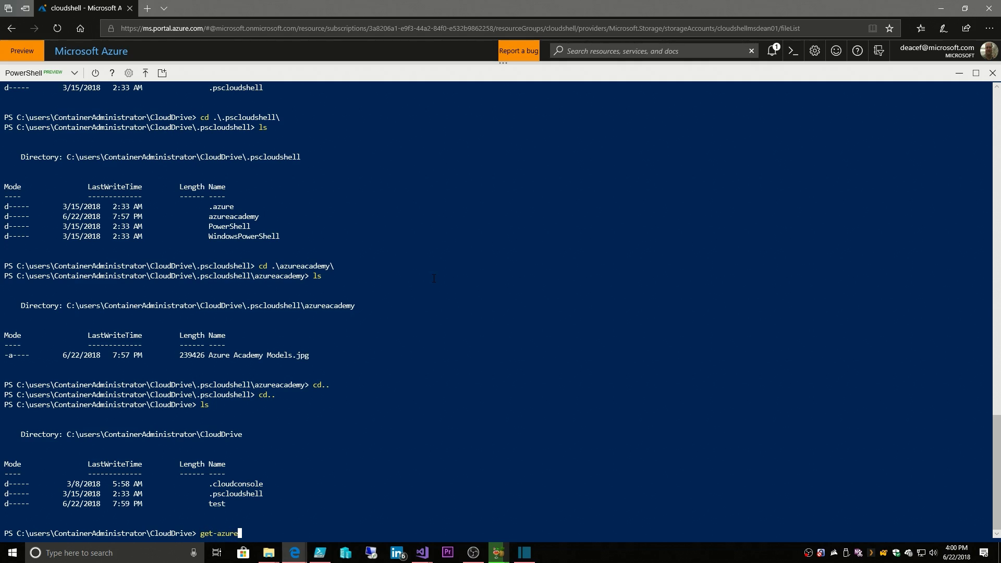
type("rmresource")
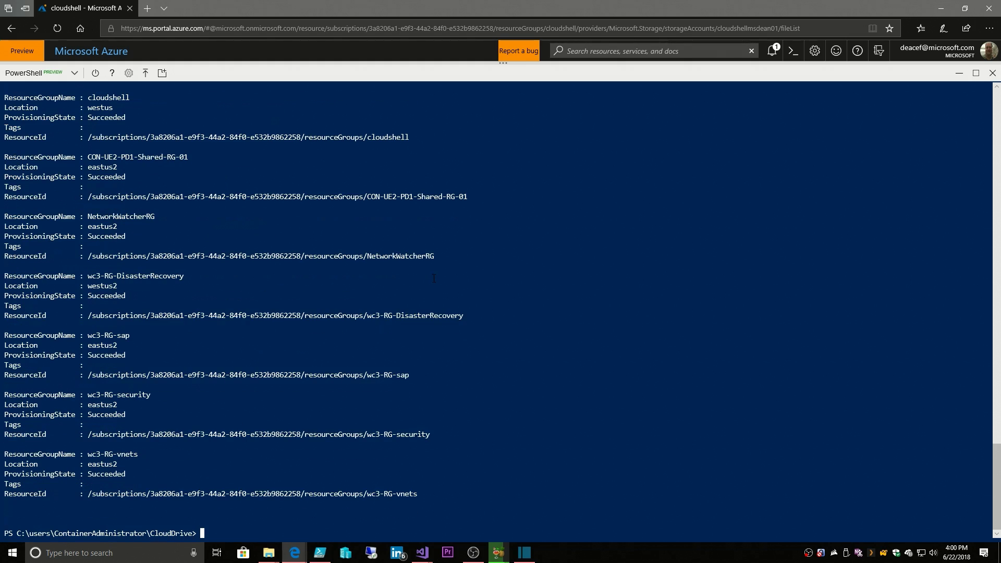
type("get-azurermresourcegroup")
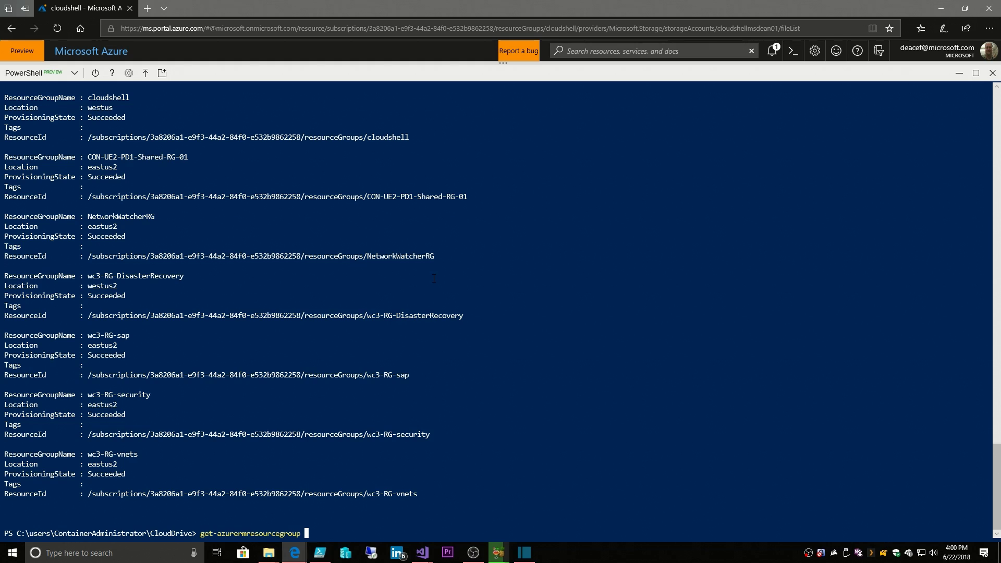
type("-Name azure")
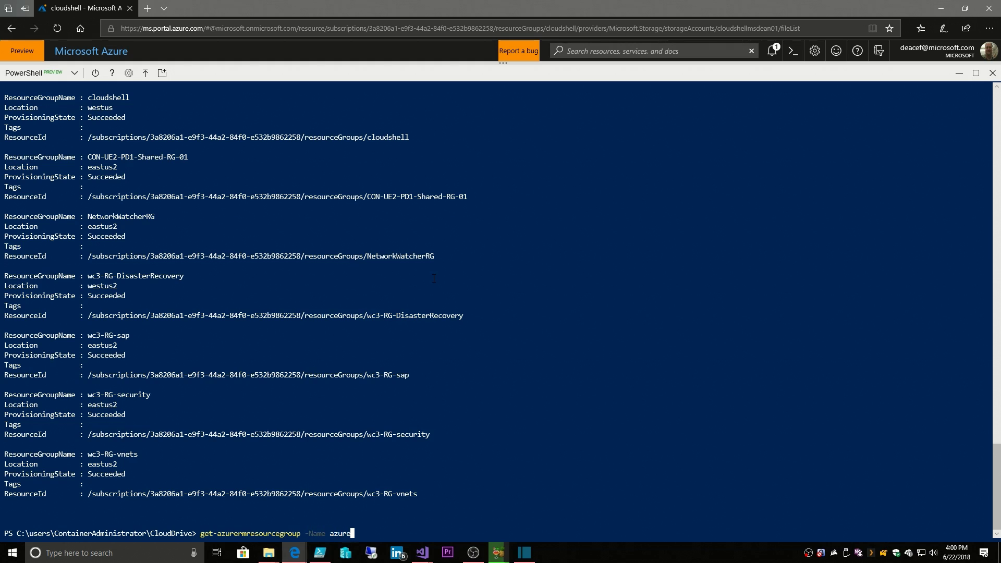
type("academy")
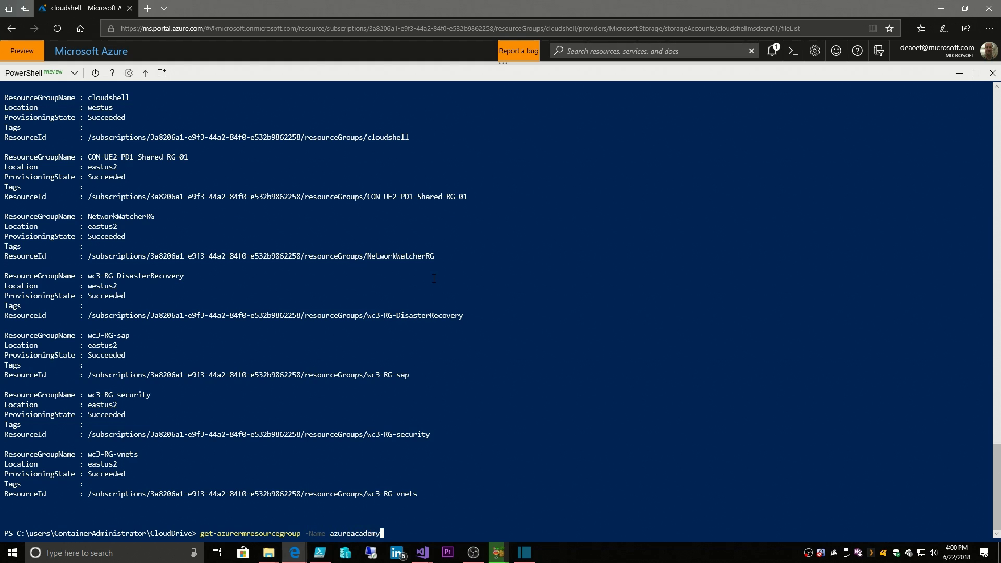
key("Enter")
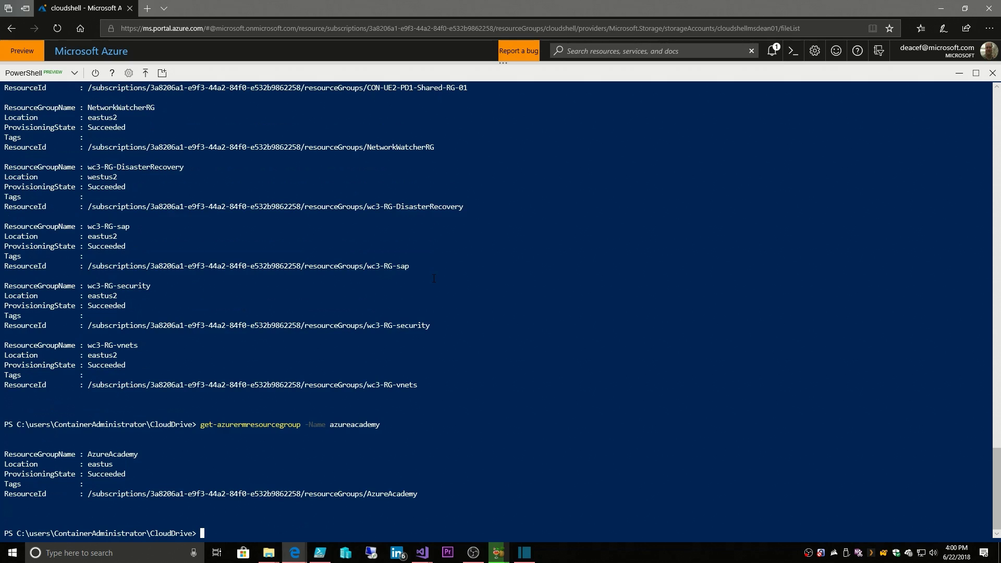